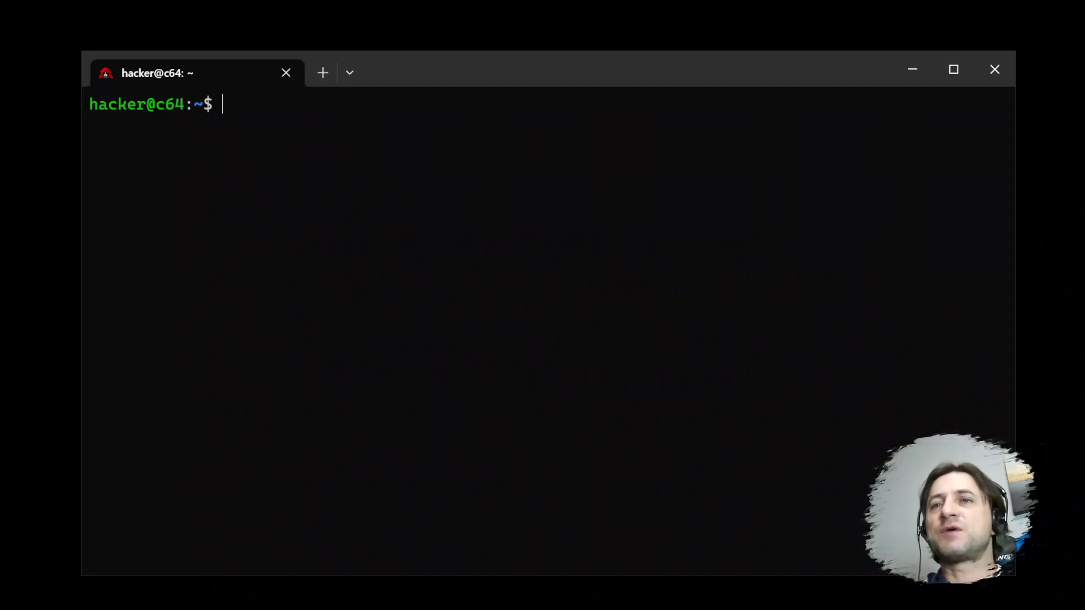
Ask yolo for the current date and time locally, then again in UTC.
type("yolo")
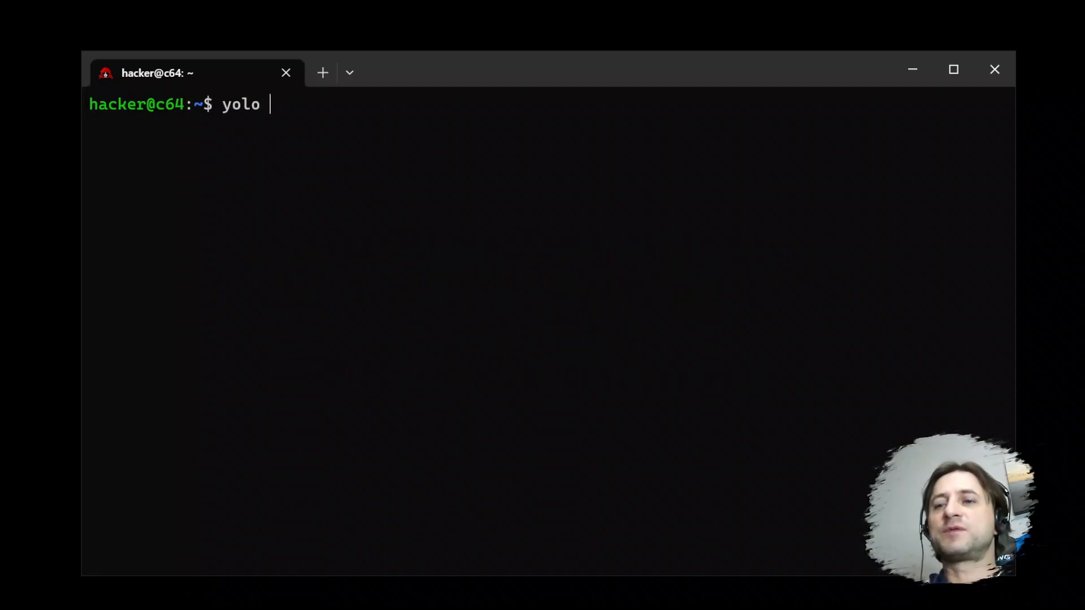
type("whats the current date and")
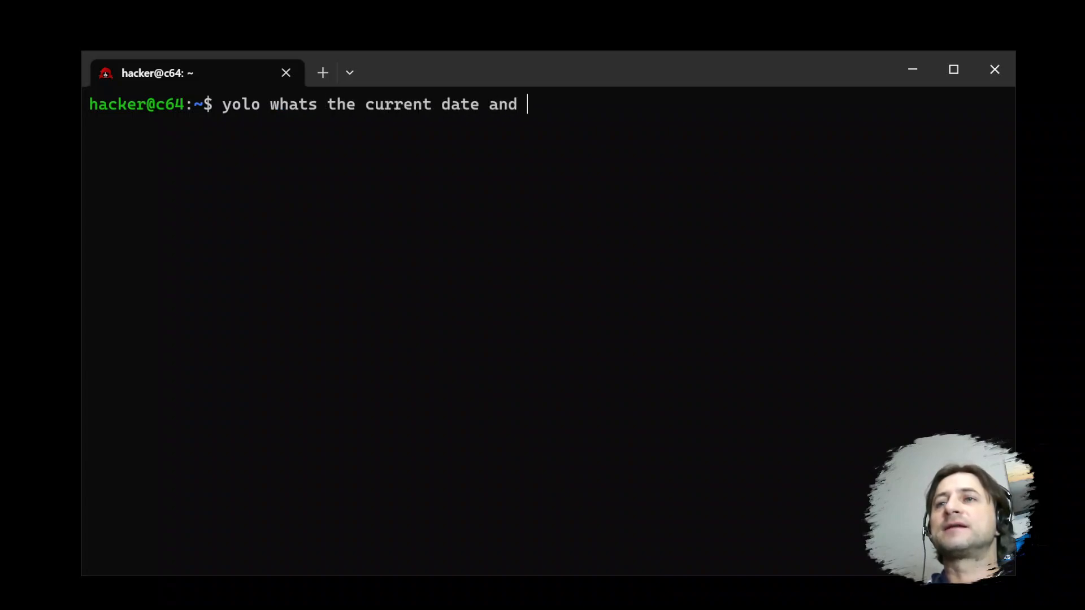
type("time?")
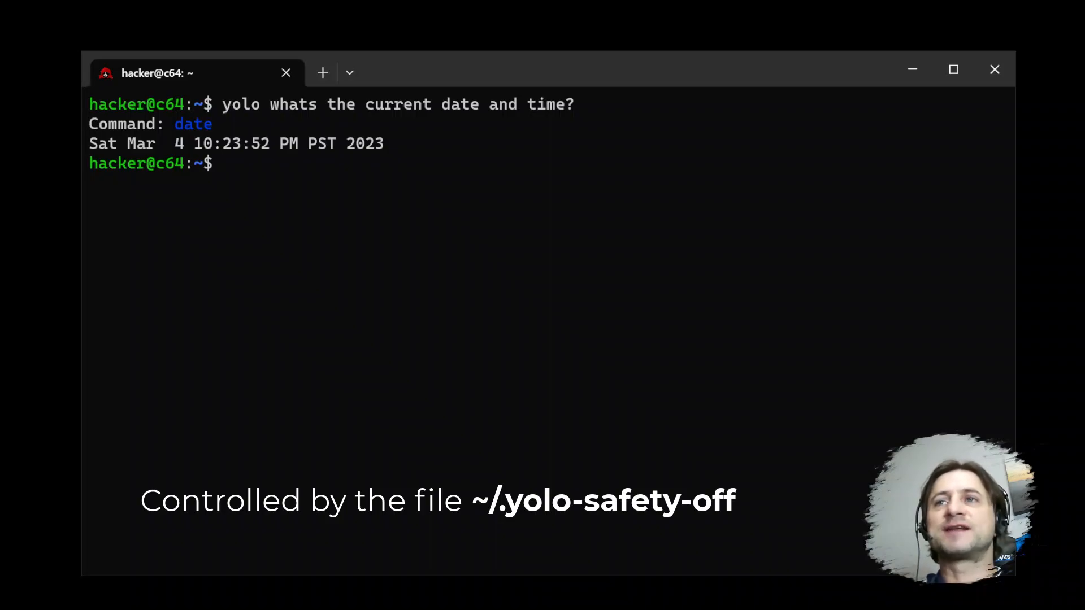
type("yolo whats the current date and time?")
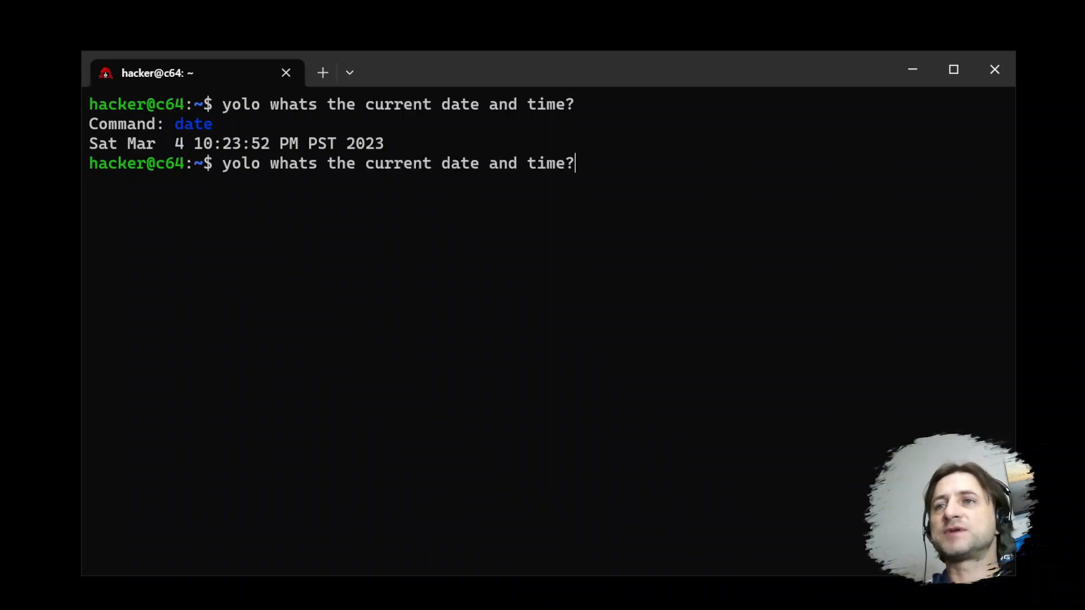
type("in UTC")
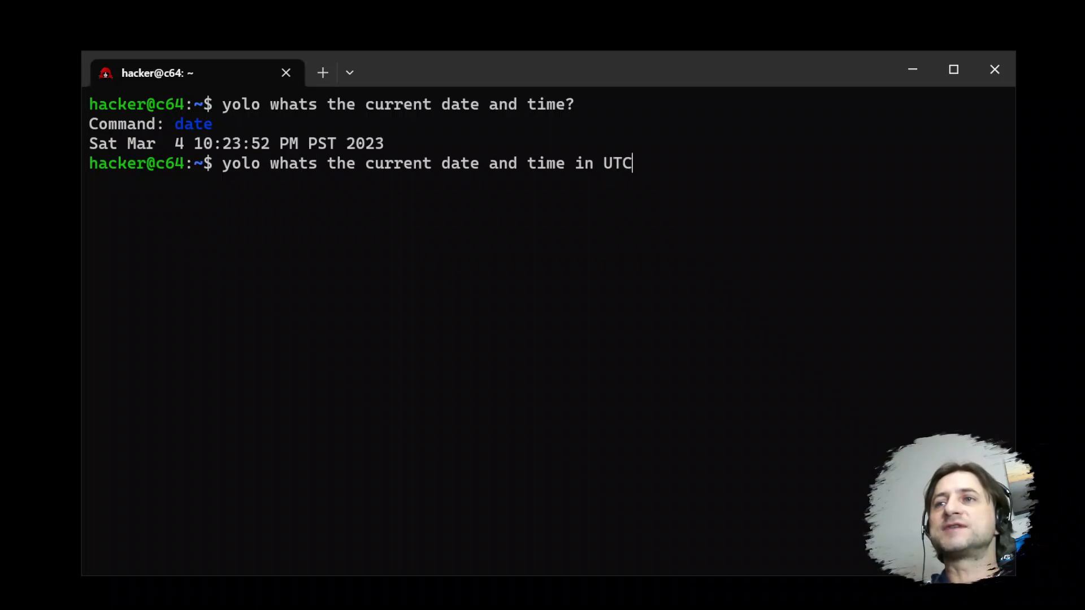
key("Enter")
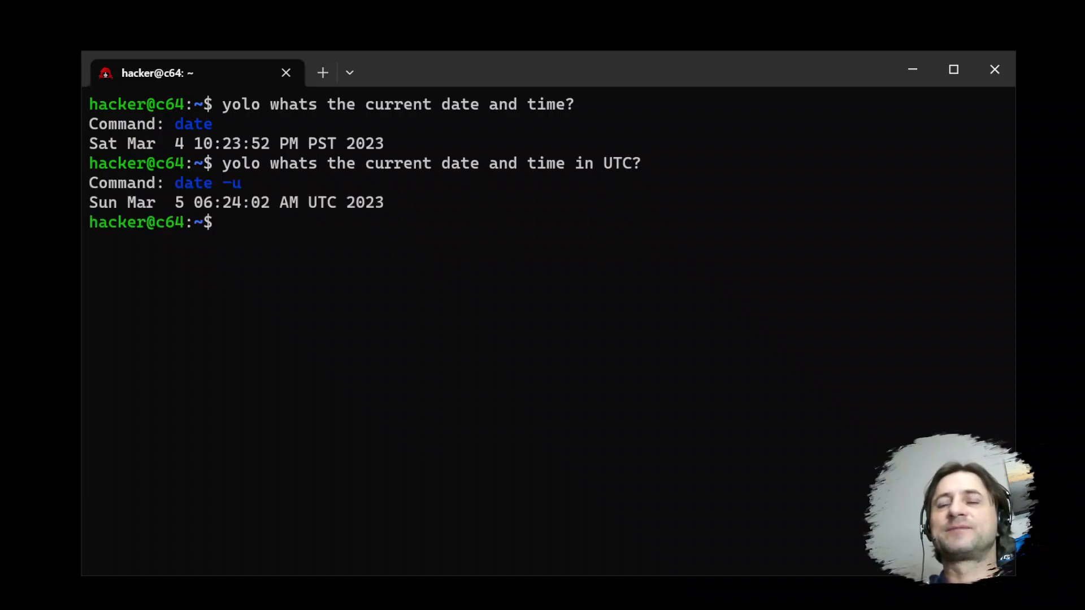
Ask yolo for the current date and time in Vienna, Austria, then clear the screen.
type("yolo whats the current date and time in UTC?")
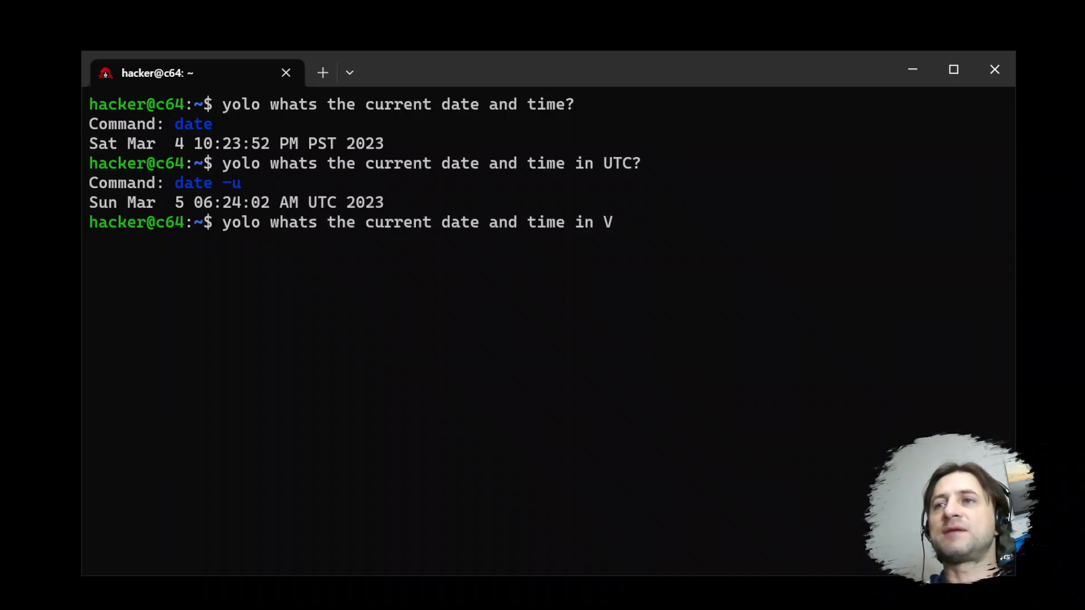
type("ienna, Austria.")
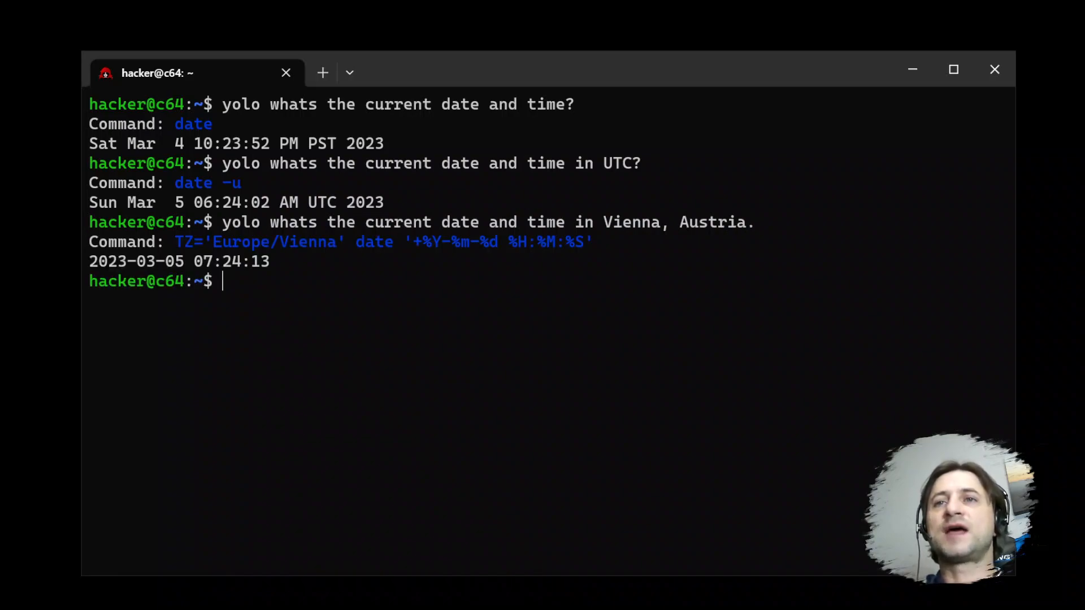
type("yolo whats the current date and time in Vienna, Austria. Add")
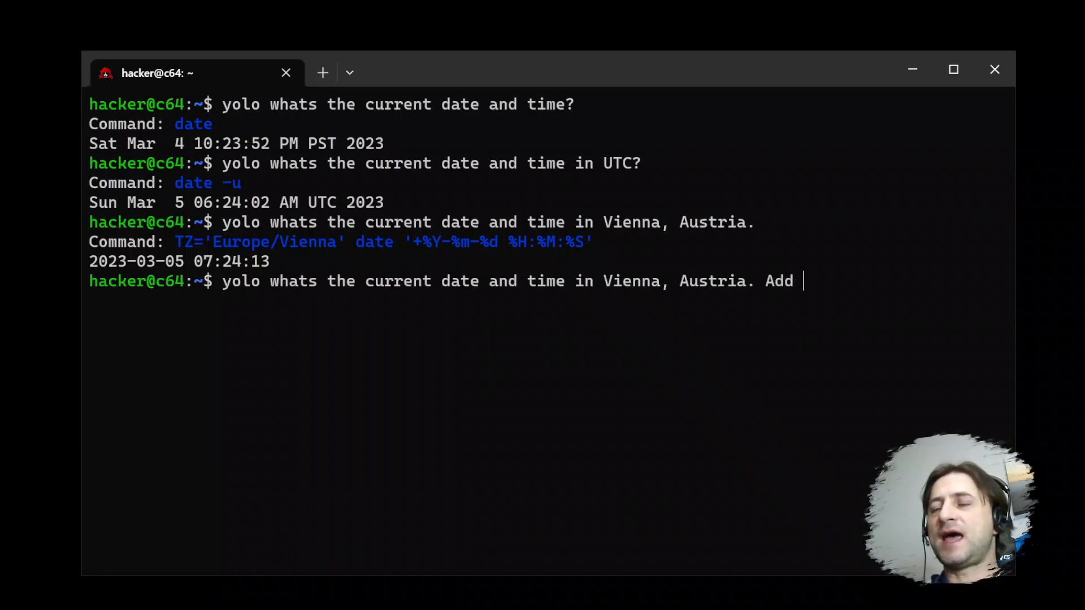
type("location at")
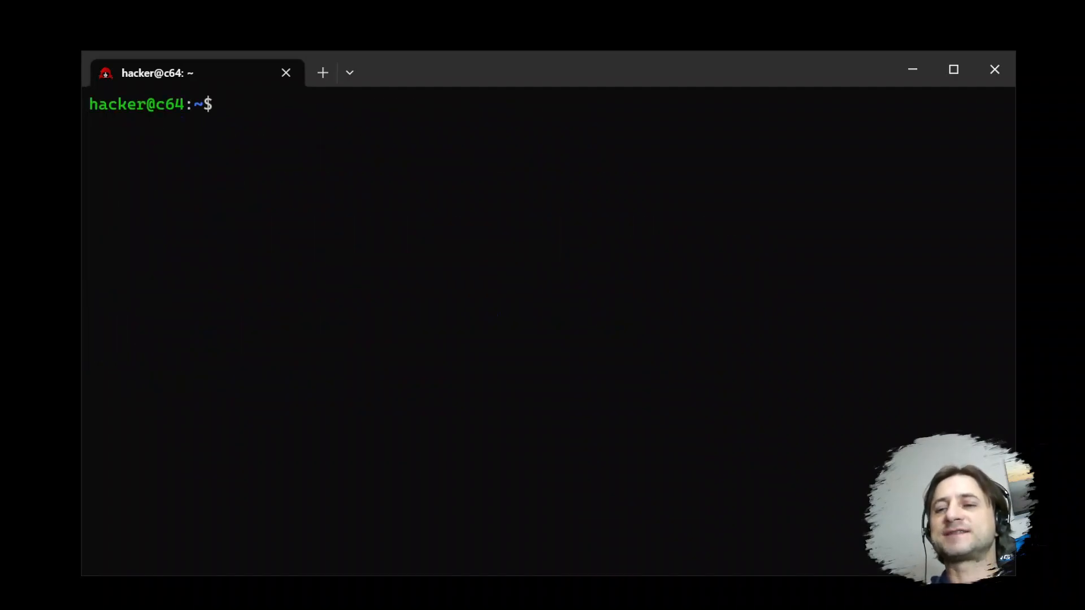
Have yolo download the ycombinator.com homepage and store it in index.html.
type("yolo")
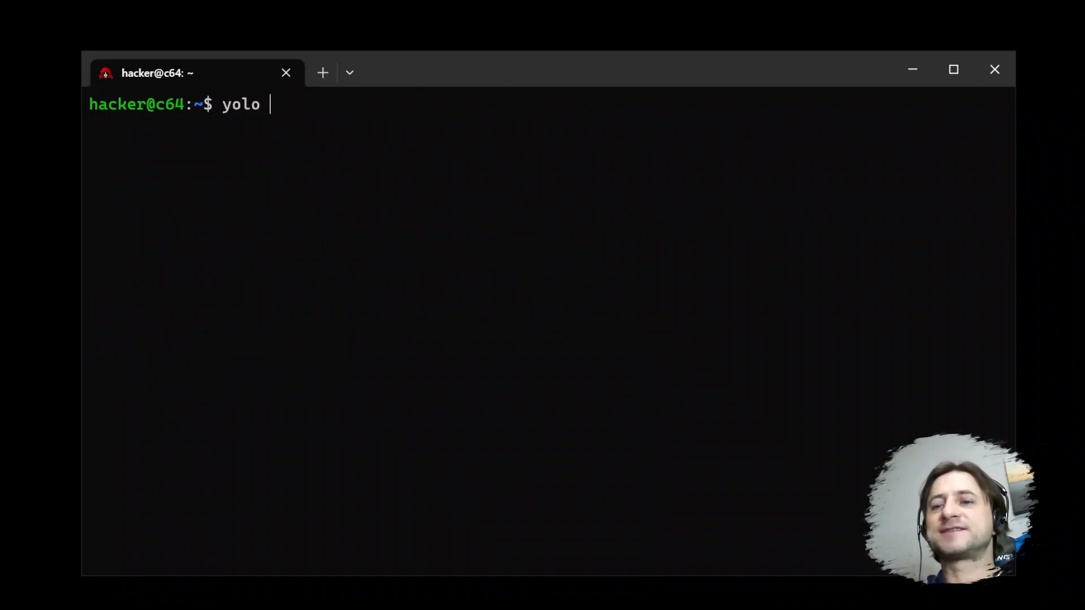
type("download")
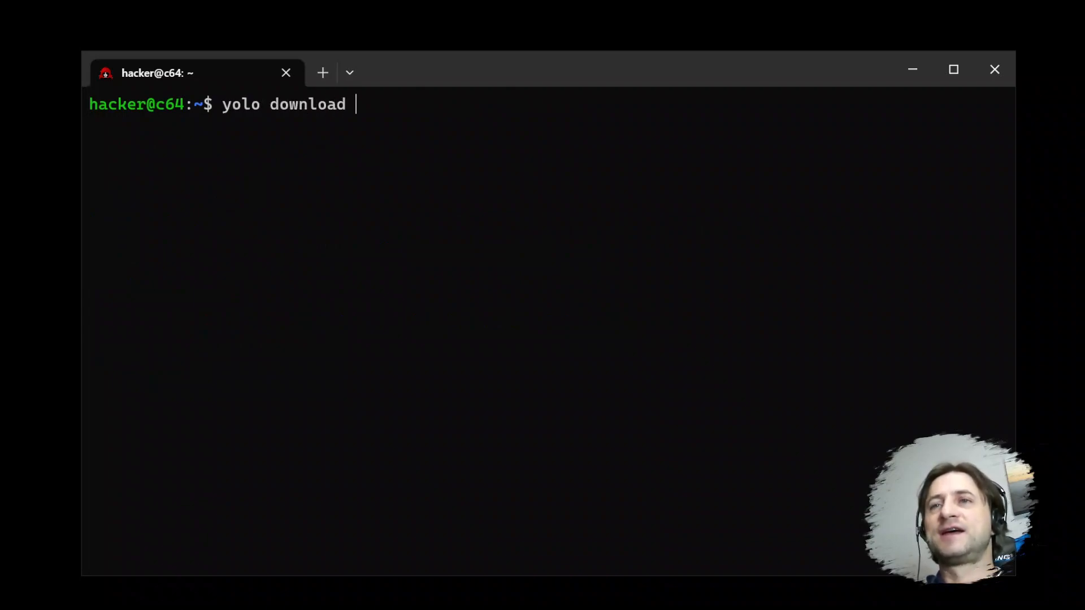
type("the")
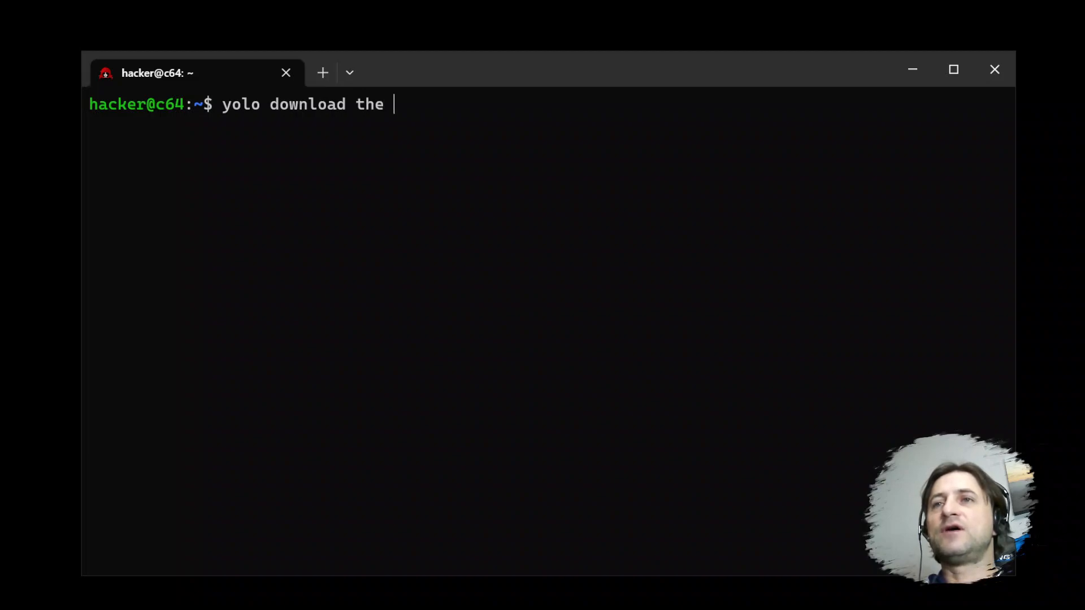
type("homepage of y")
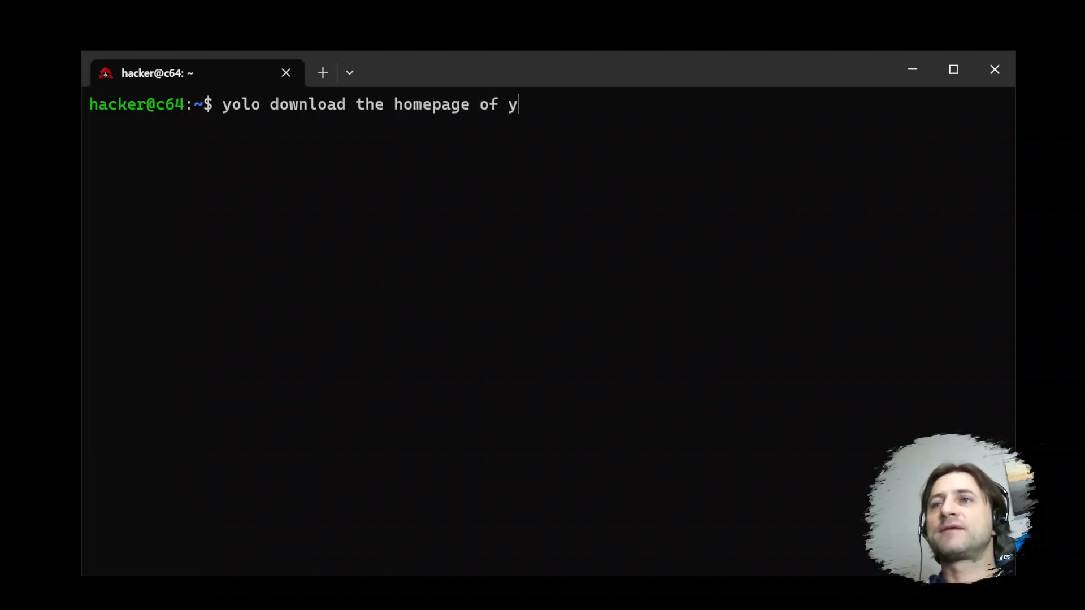
type("combinator.com and store it in index.html")
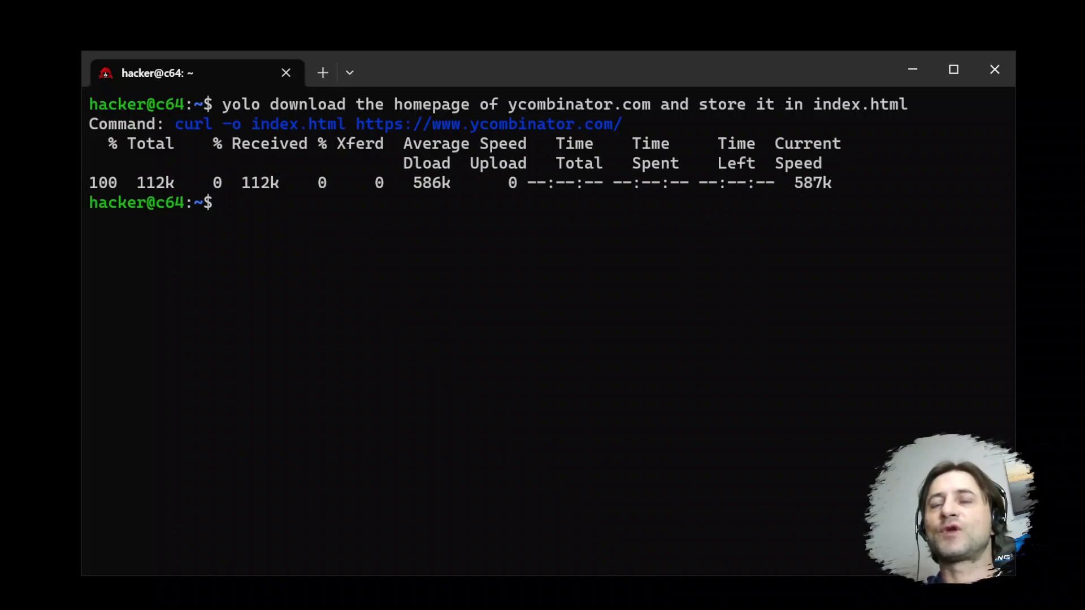
Have yolo find all unique URLs in index.html, then start a new 'yolo -a' request.
type("yolo find all the unique")
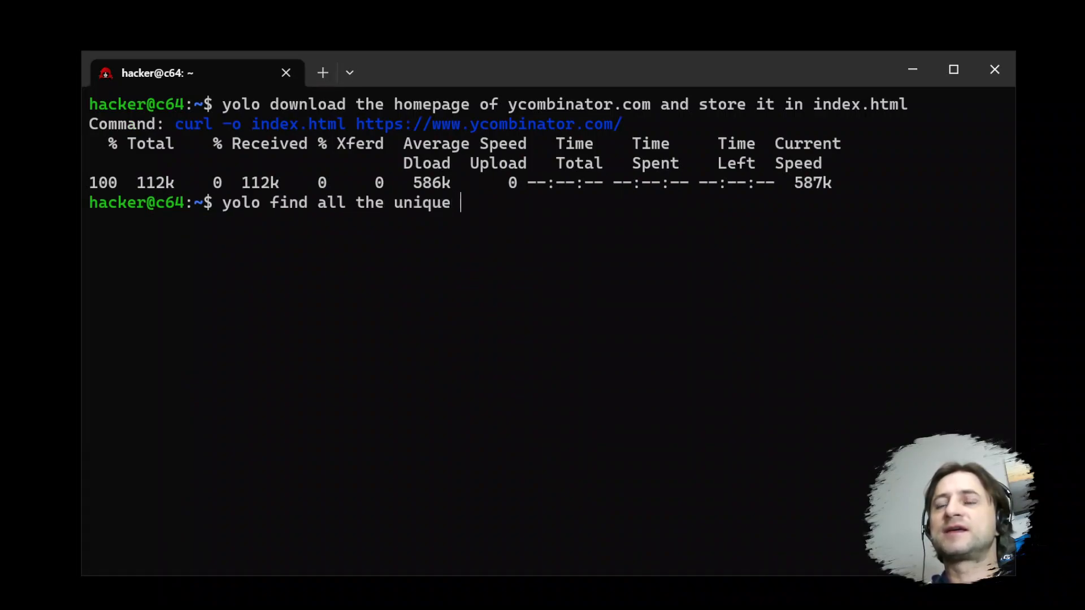
type("URLs")
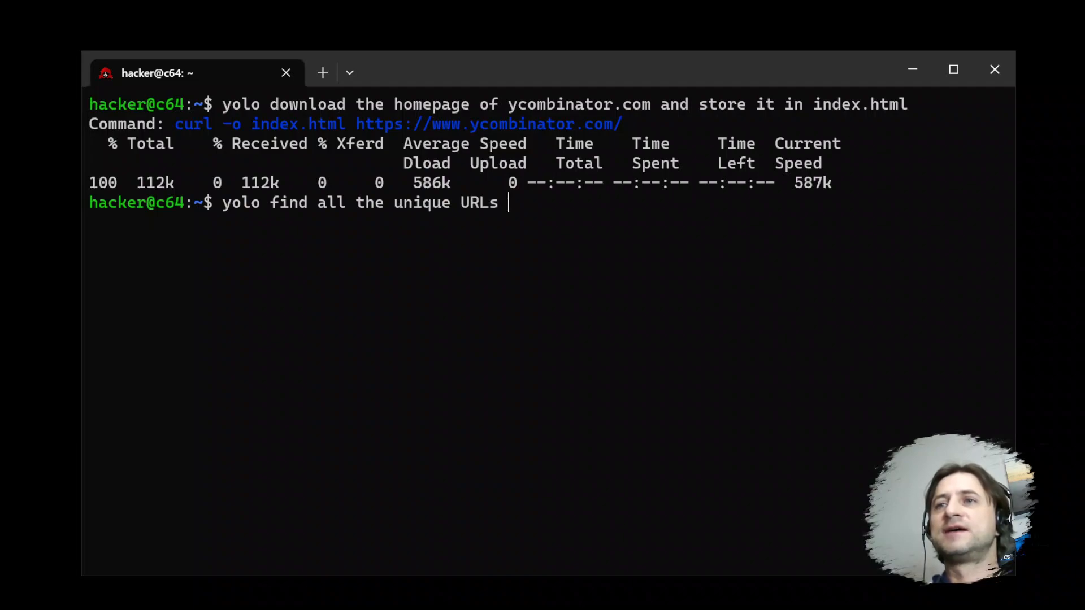
type("in inde")
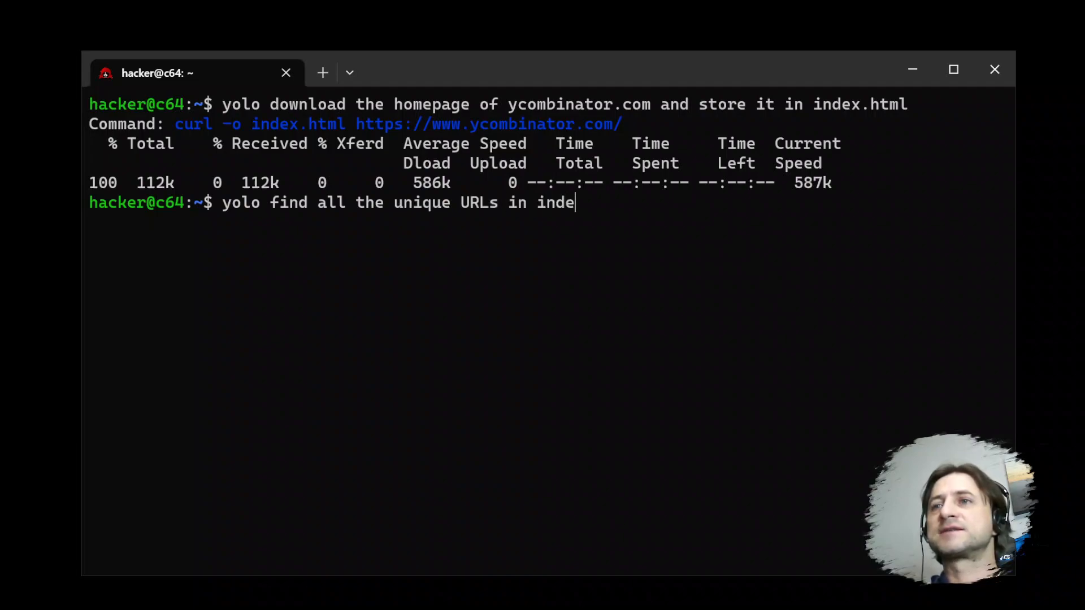
type("x.html")
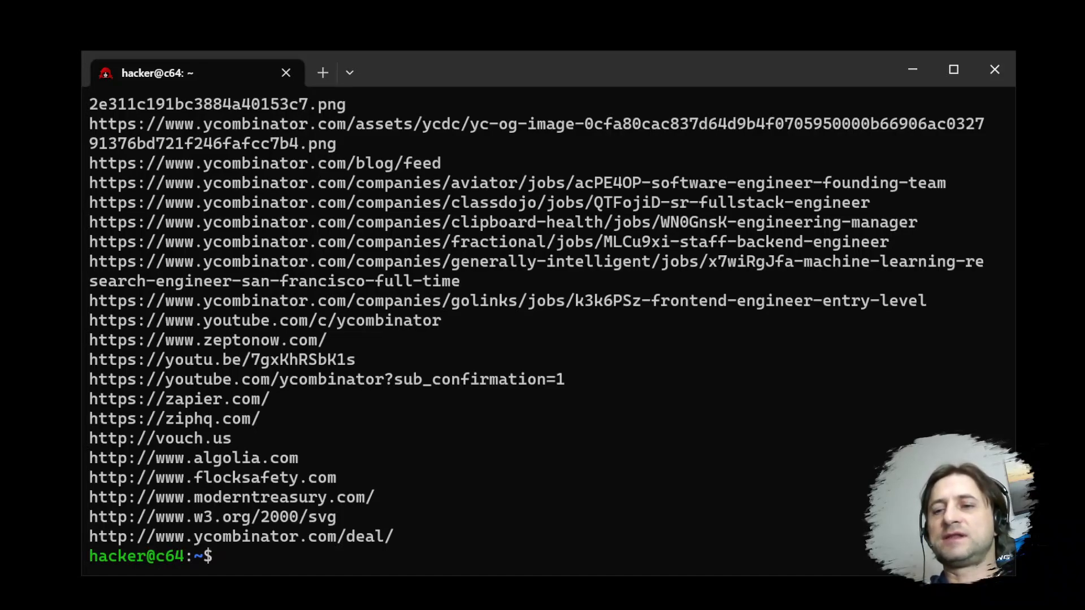
type("yolo -a")
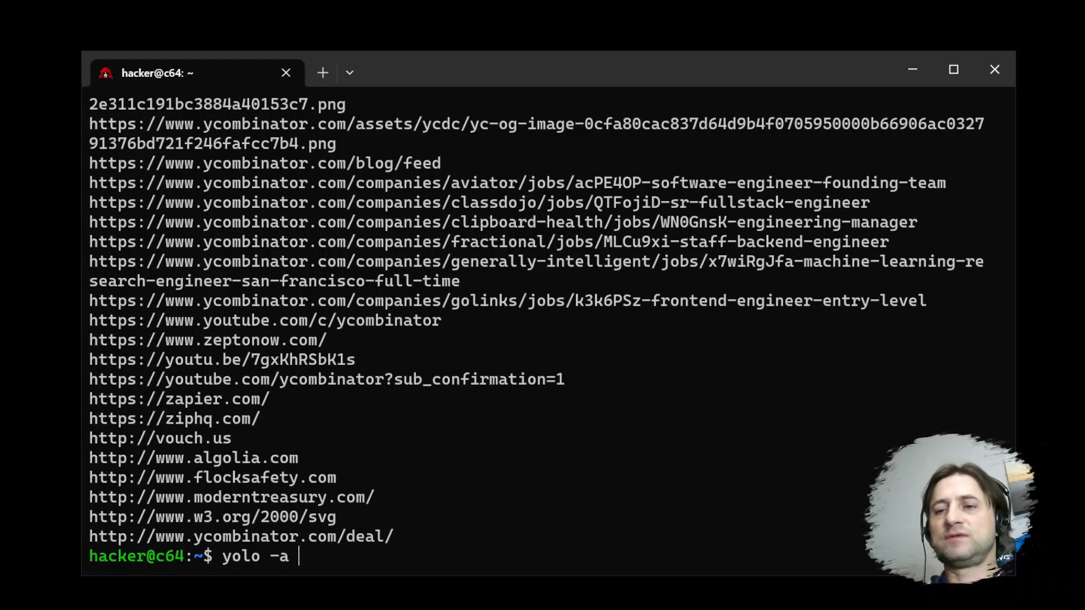
Ask yolo -a to delete index.html and confirm its rm command with Y.
type("delete the file index.html")
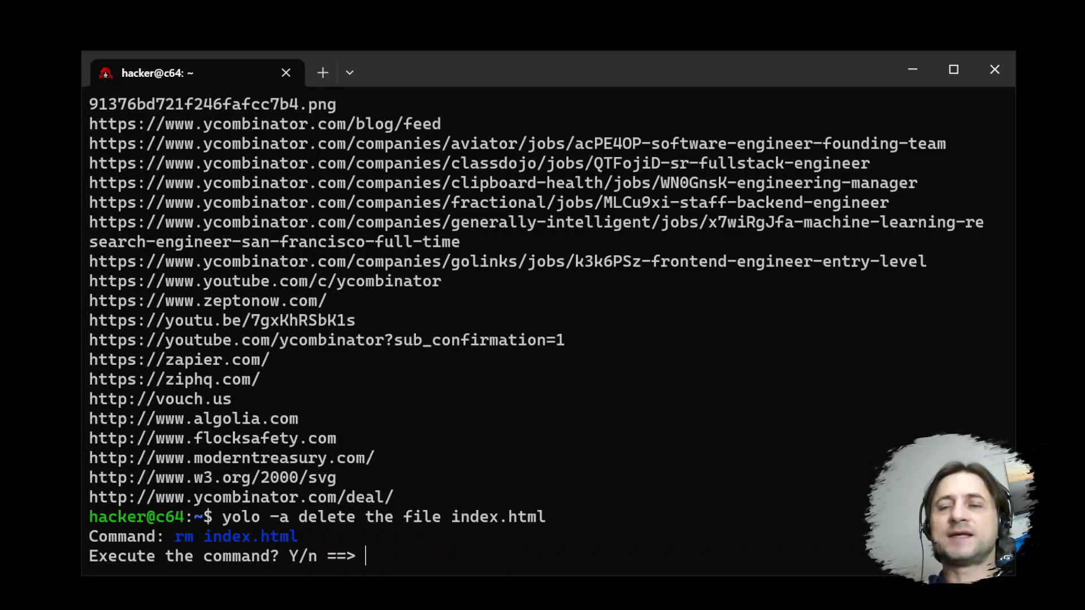
type("Y")
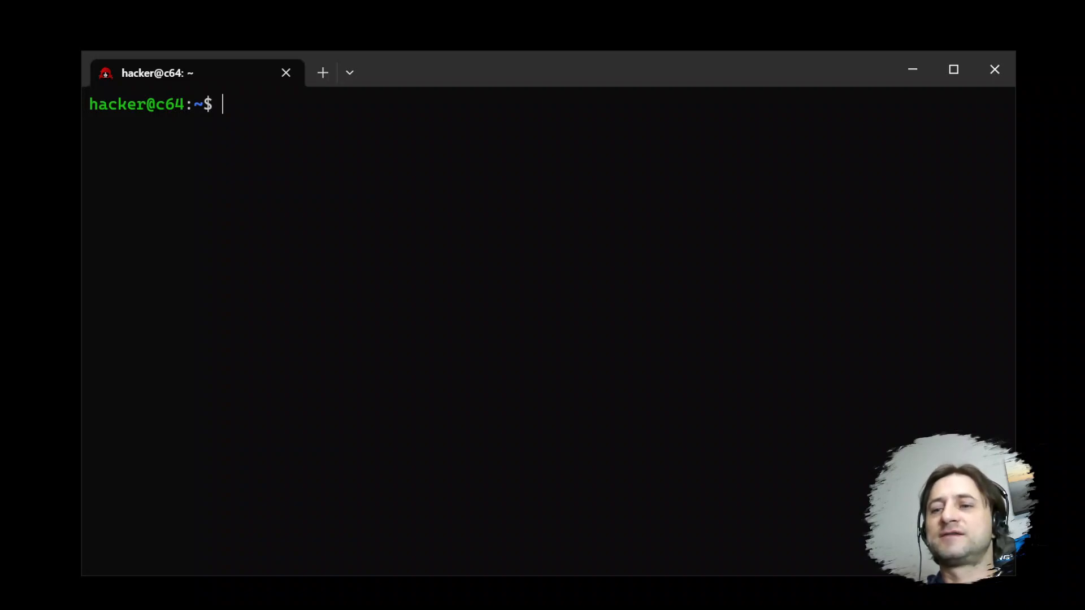
Ask yolo to show some funny unicode characters.
type("yolo")
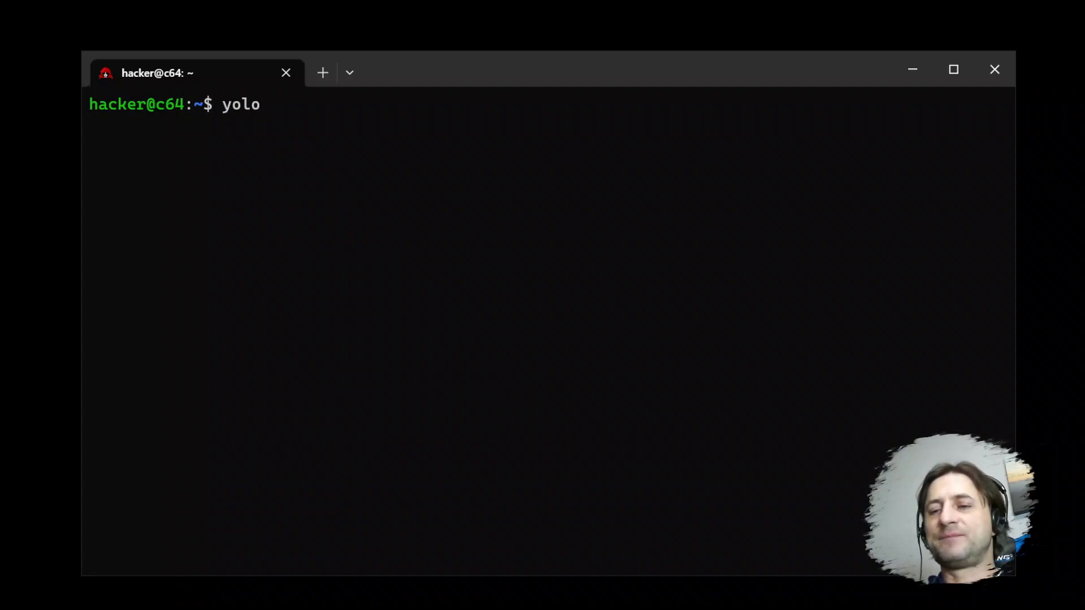
type("show me")
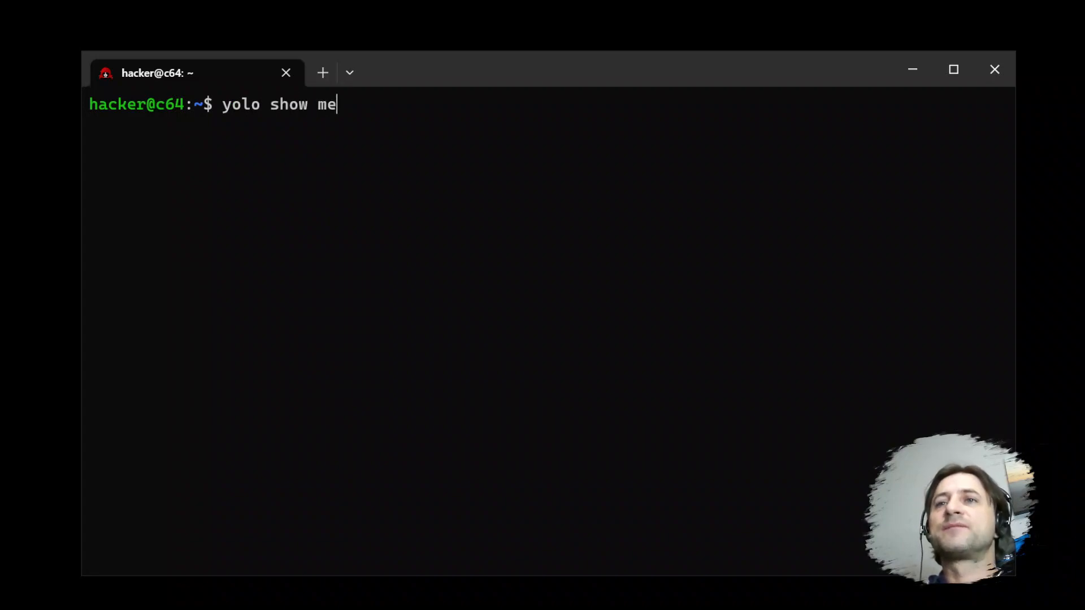
type("some unicode characters")
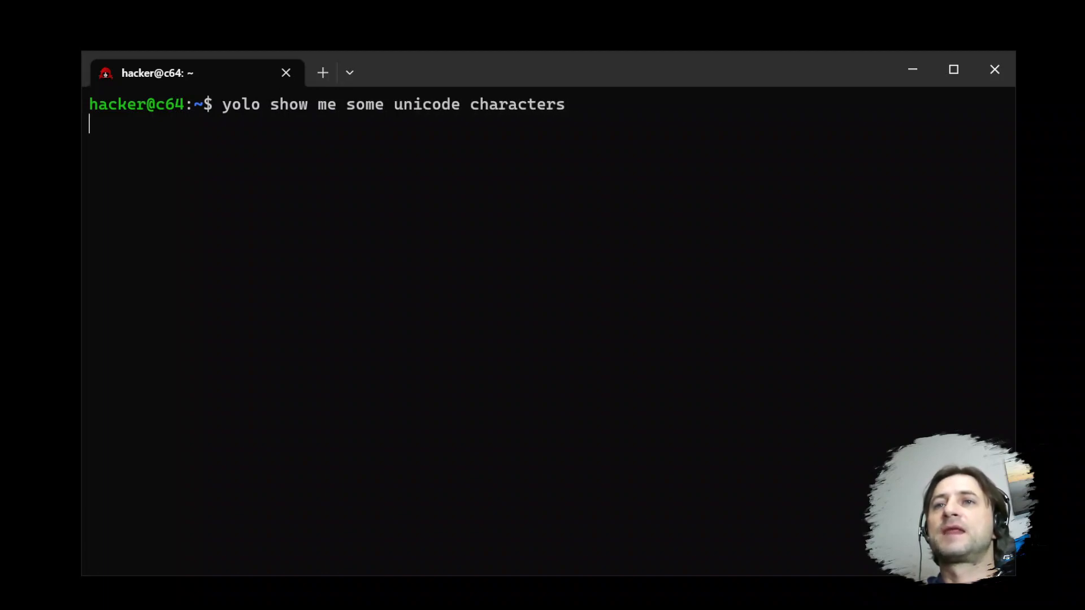
key("Enter")
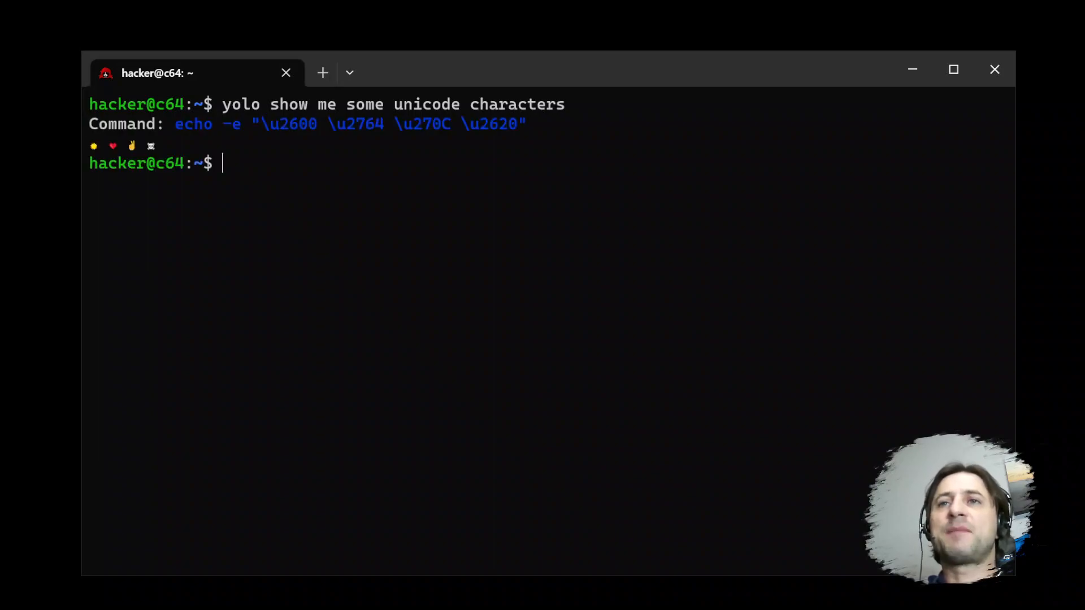
Ask yolo in German for ten 'lustige unicode' characters, then clear the screen.
type("y")
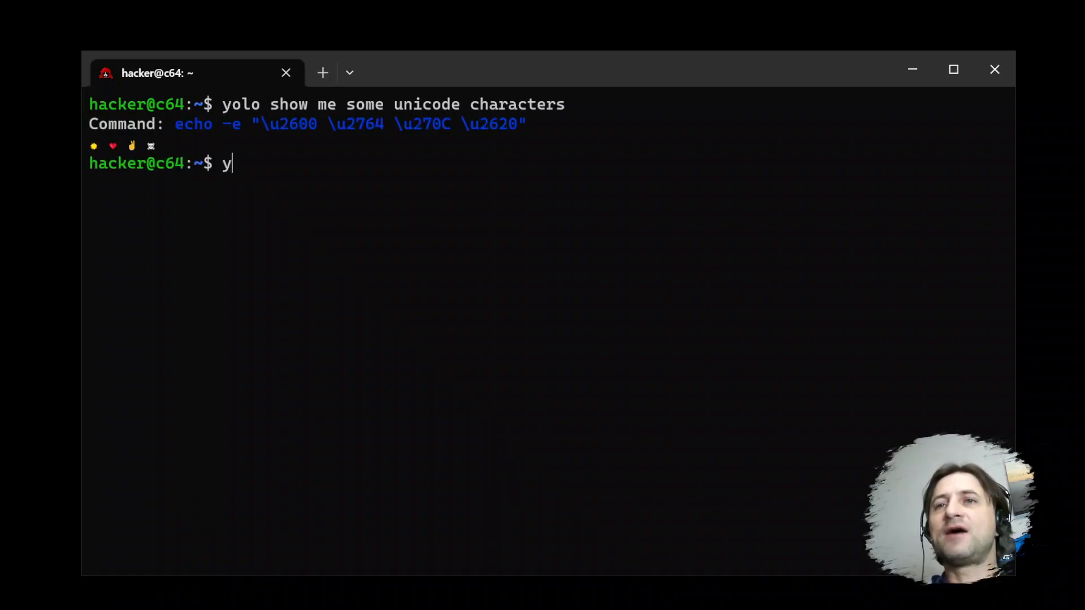
type("olo zeige mir 10")
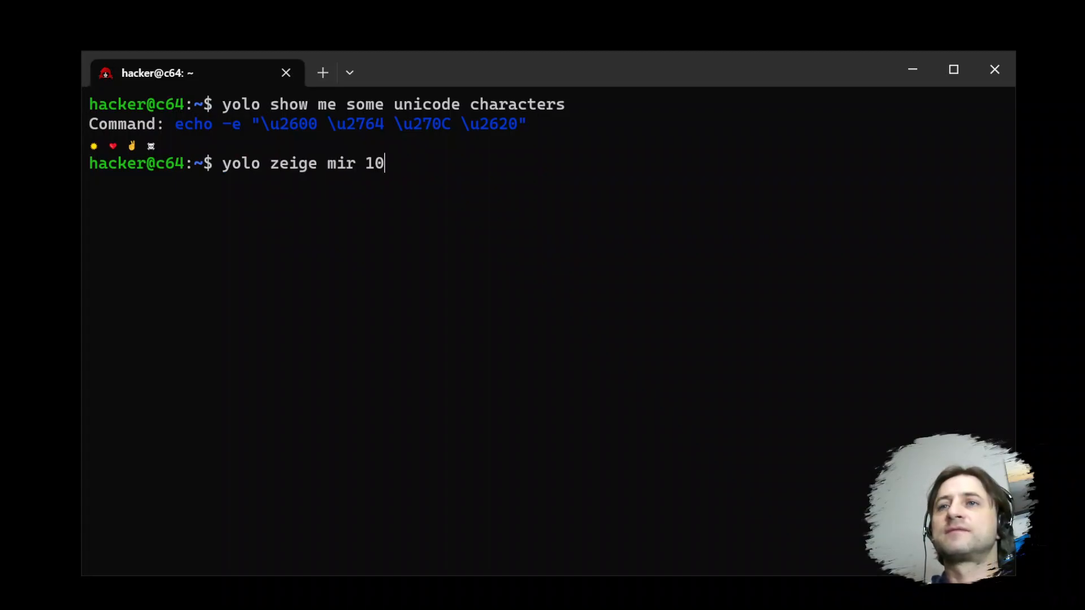
type("lustige unic")
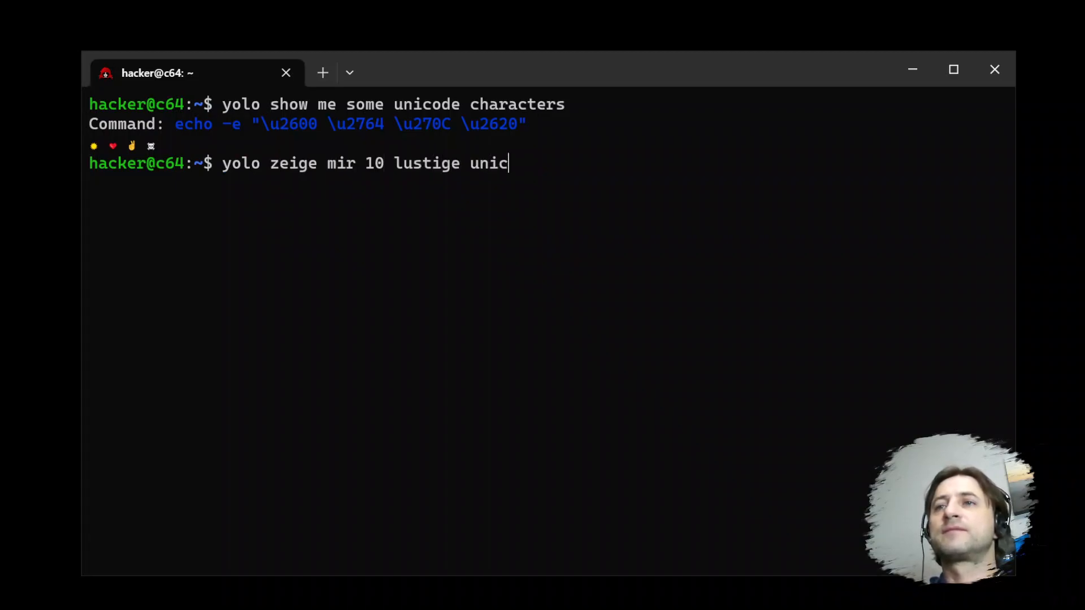
type("ode chara")
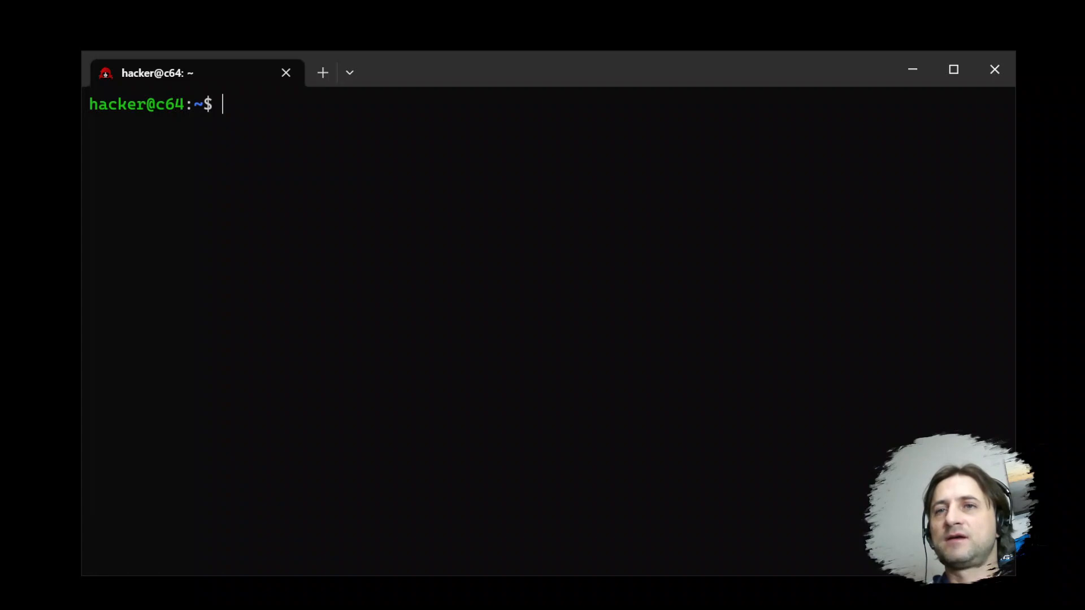
type("yolo do i")
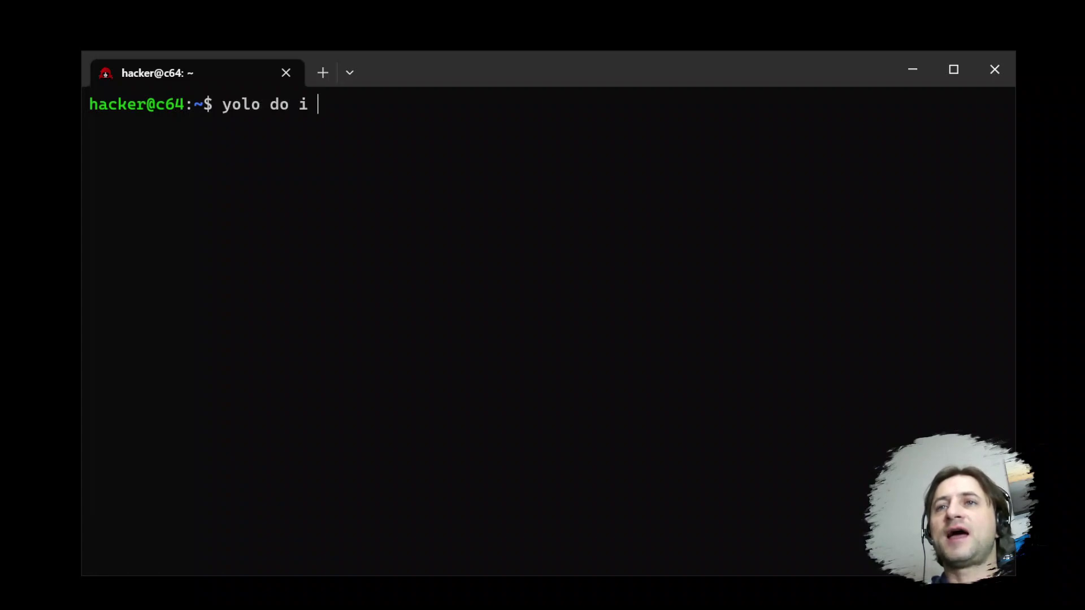
type("have a firewa")
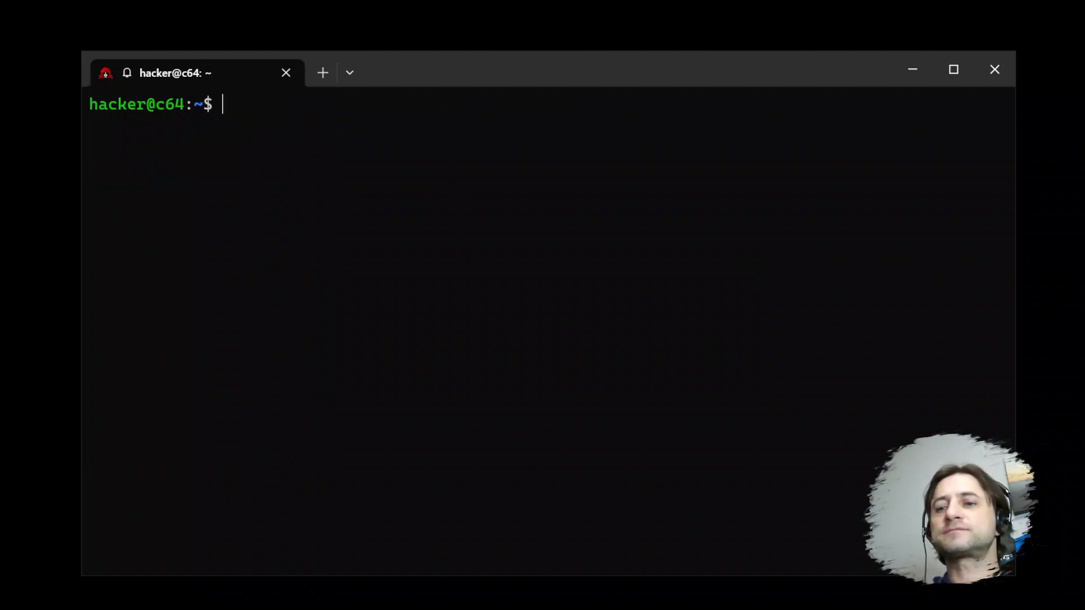
type("yolo")
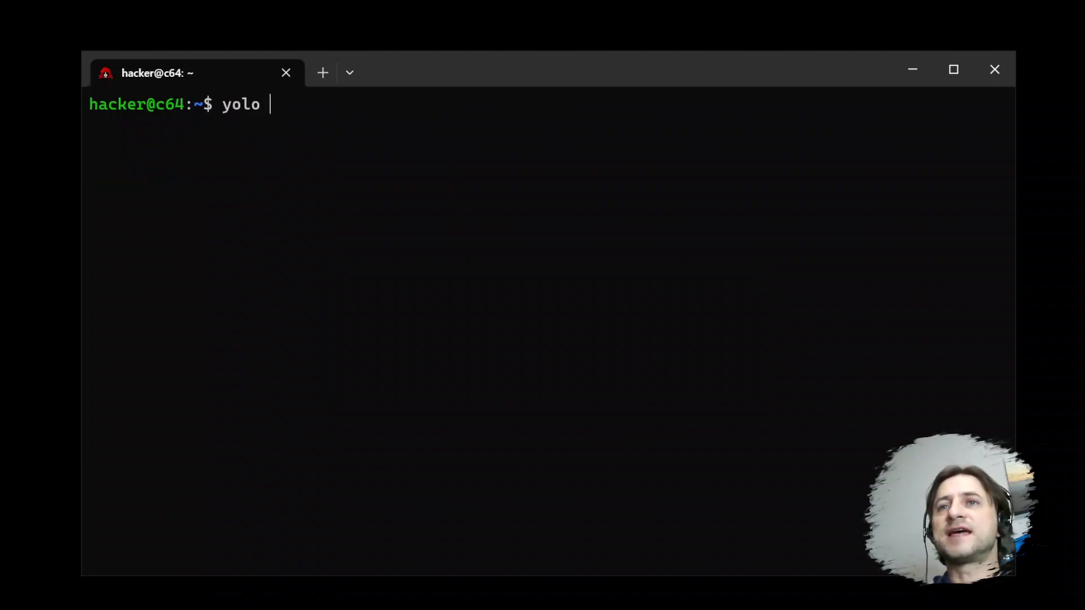
type("w")
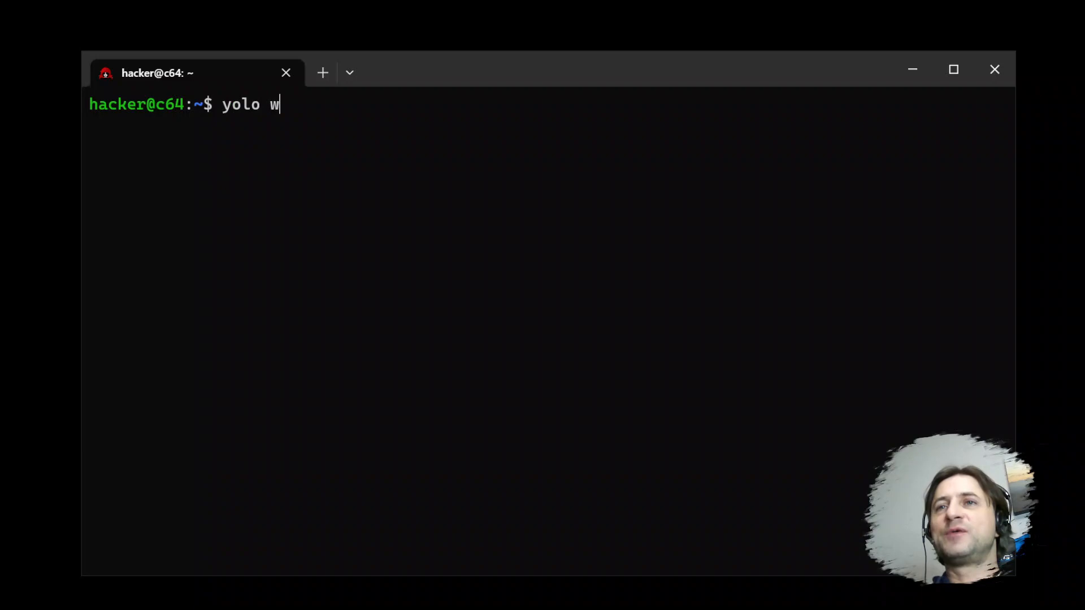
type("hats the current")
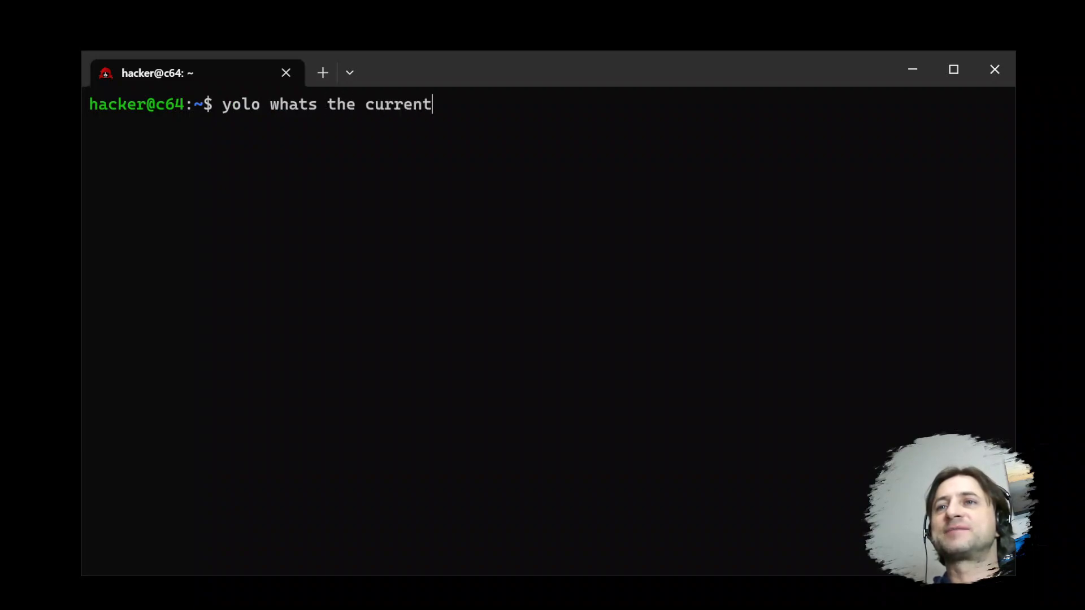
type("pric")
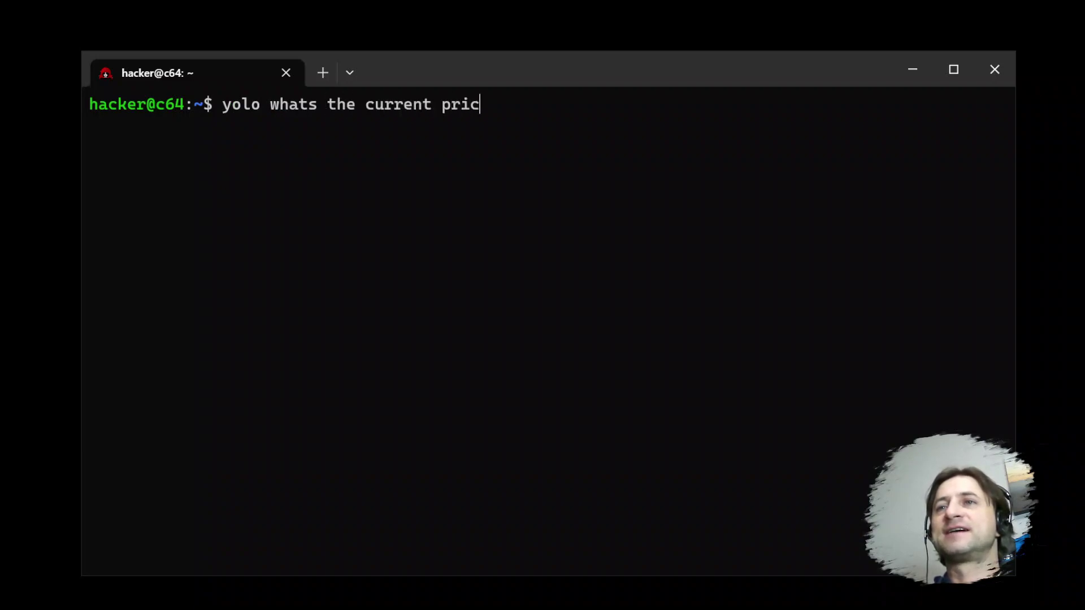
type("e of Bitcoin in USD")
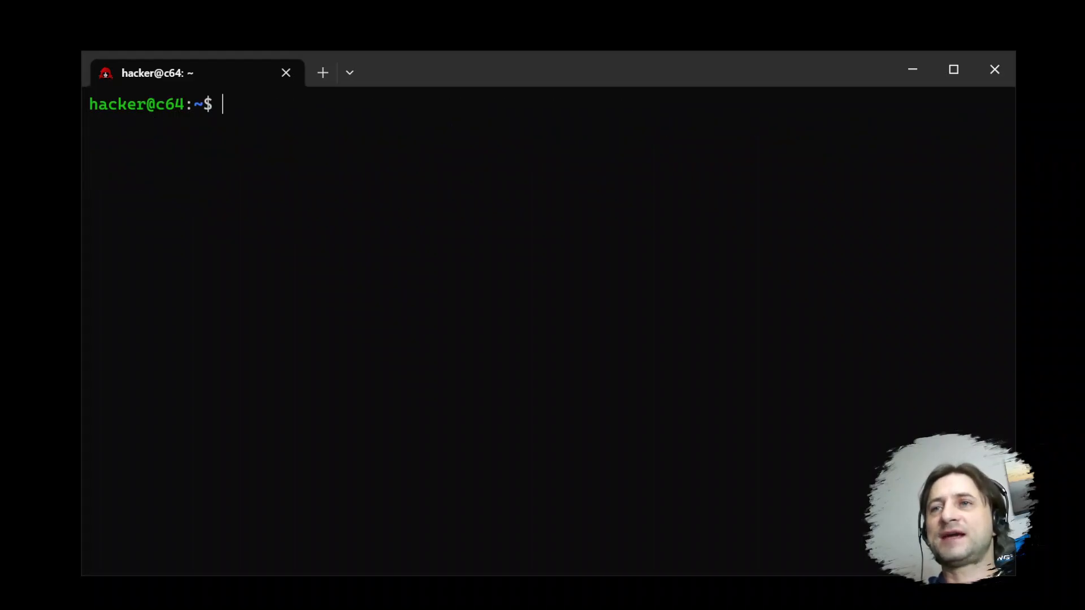
type("yolo")
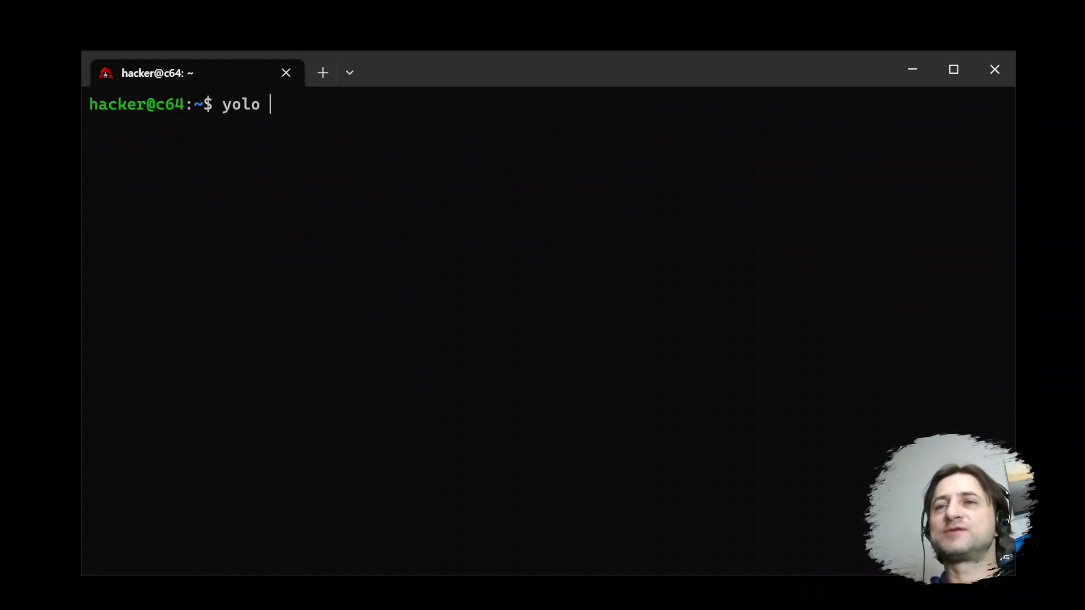
type("who")
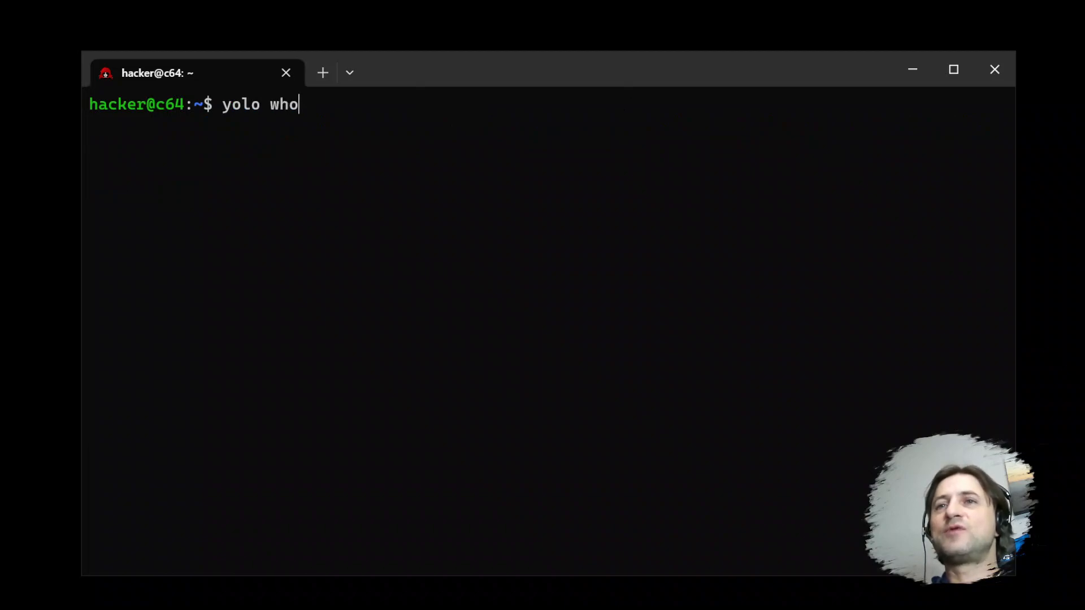
type("has logged on to")
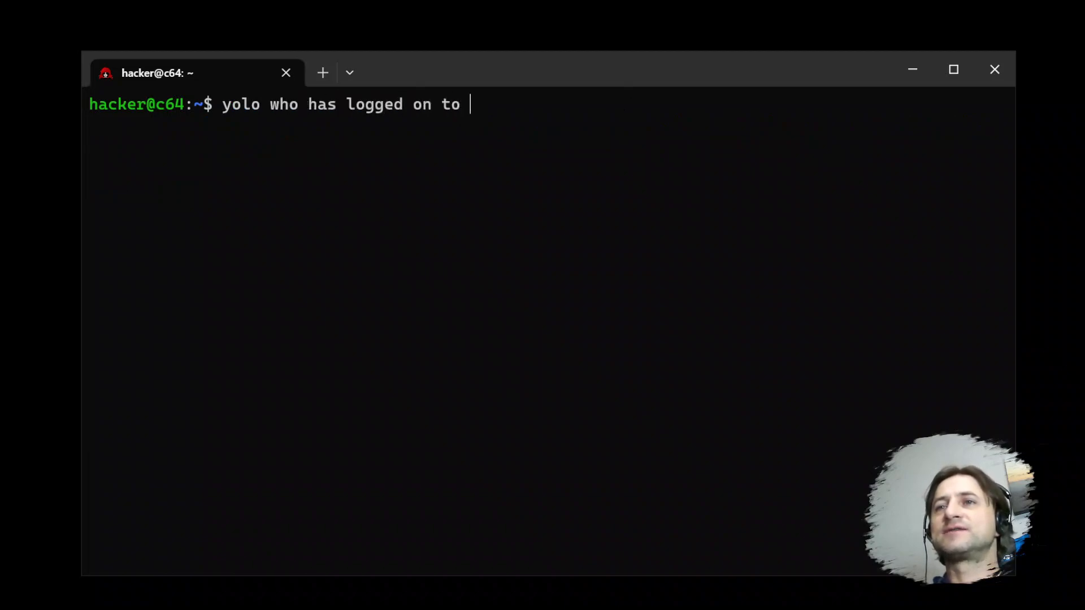
type("my computer recen")
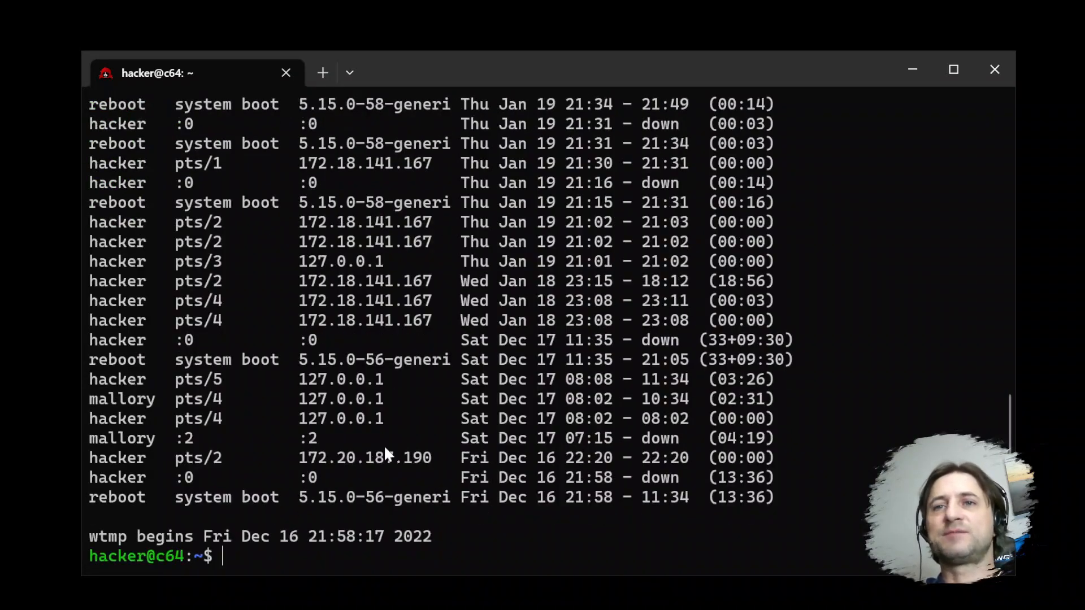
type("yolo who has logged on to my computer recently")
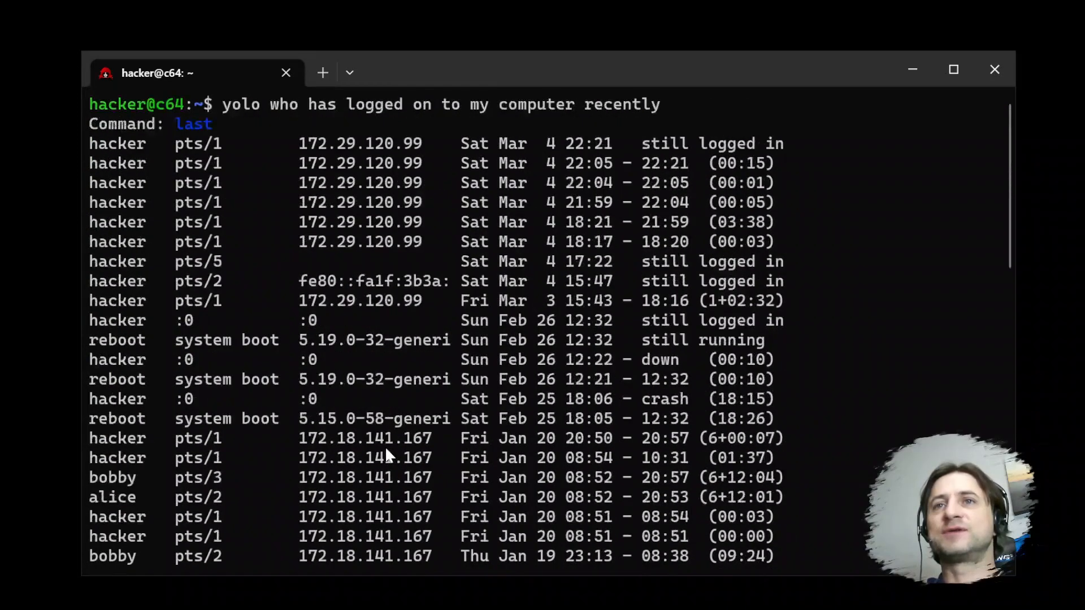
scroll("down", 3)
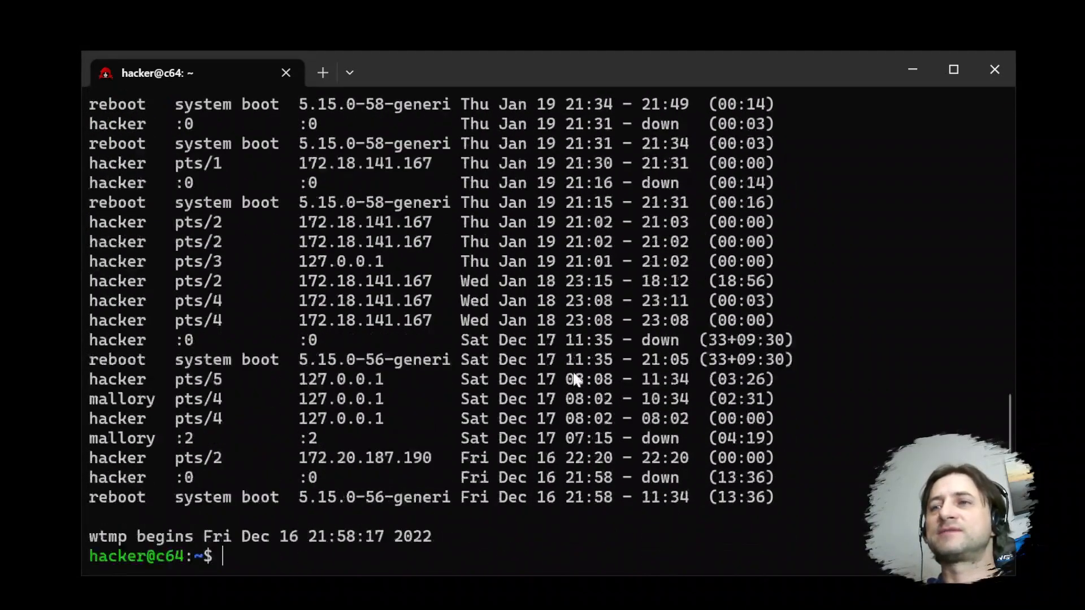
type("yolo")
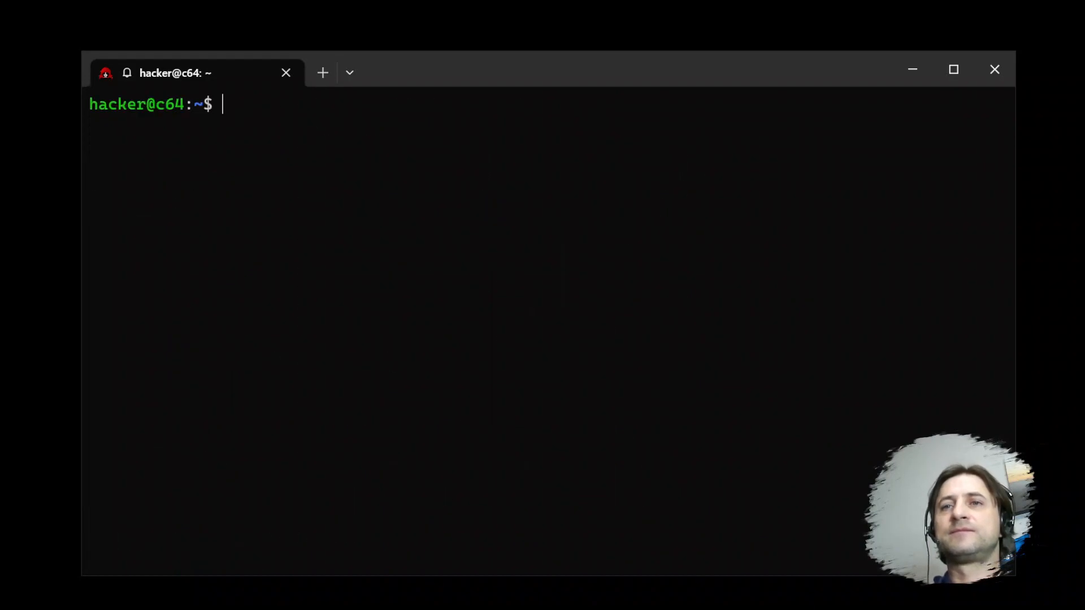
type("yolo")
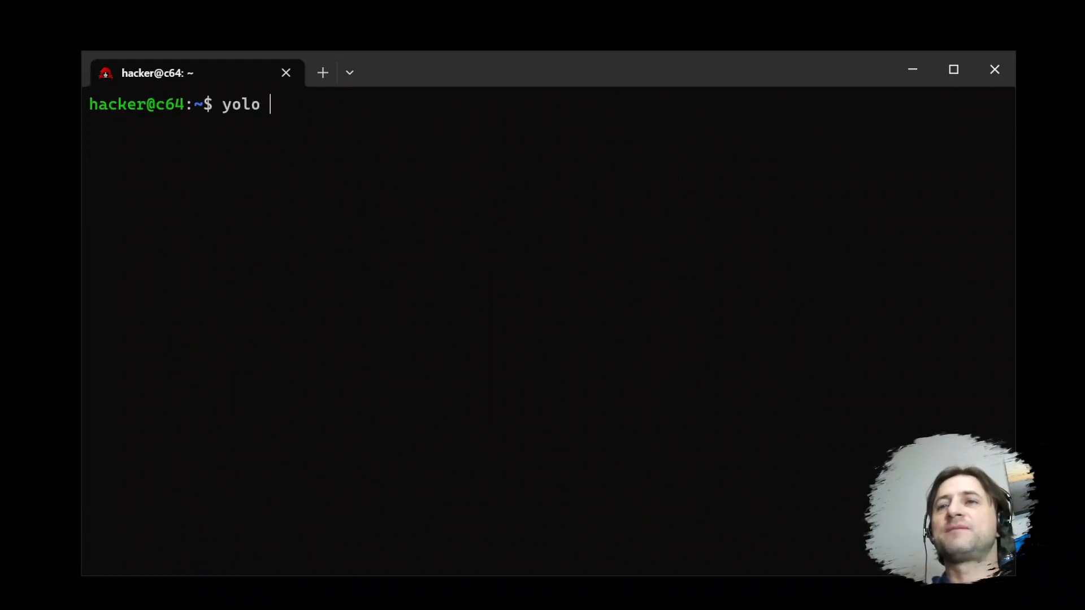
type("find every file wit")
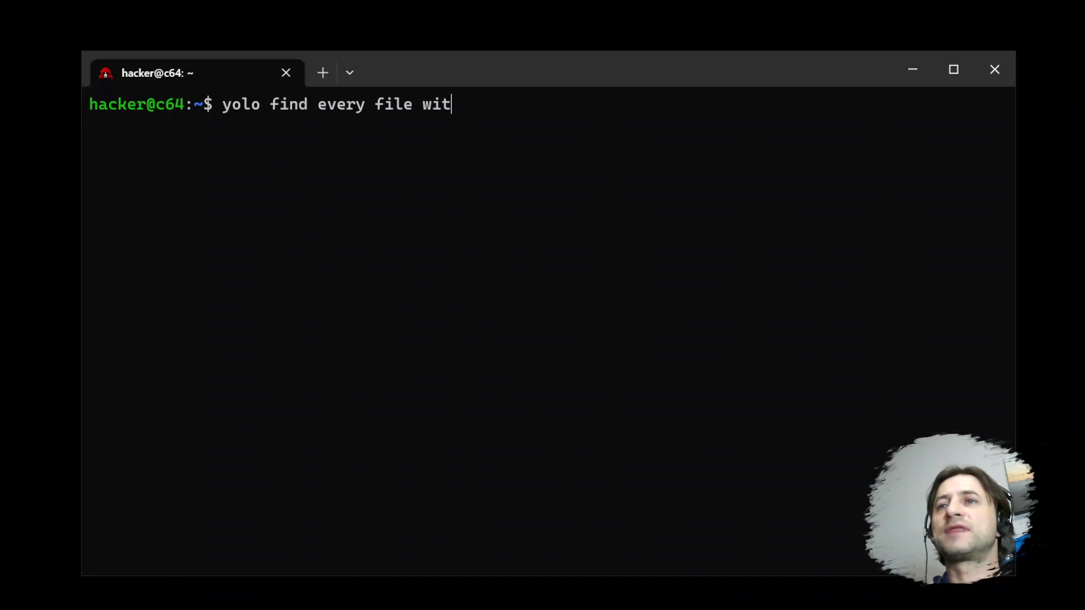
type("h the name yolo.py on m")
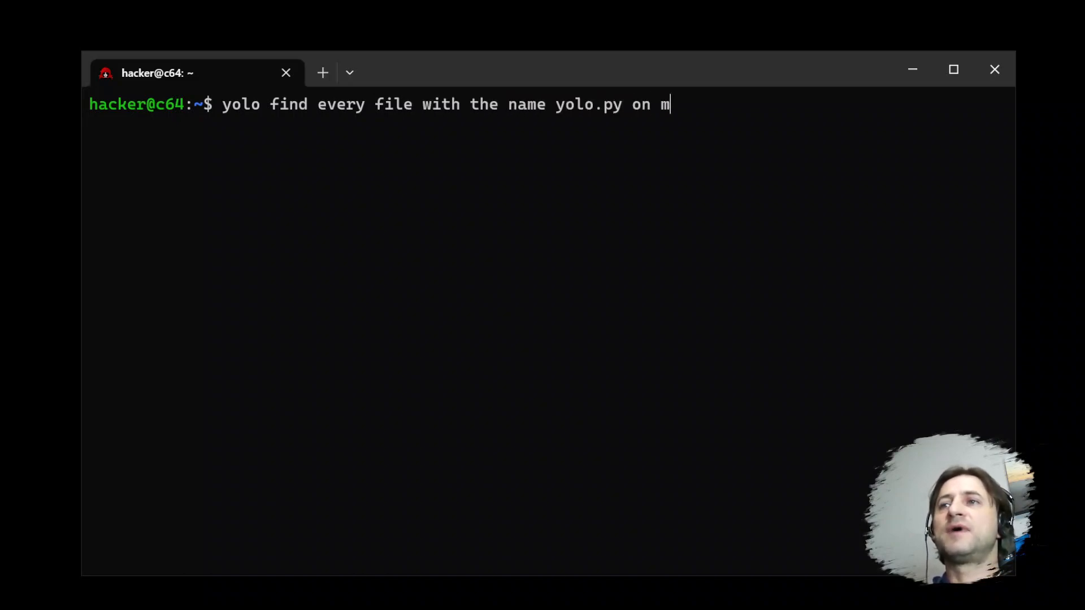
type("y computer")
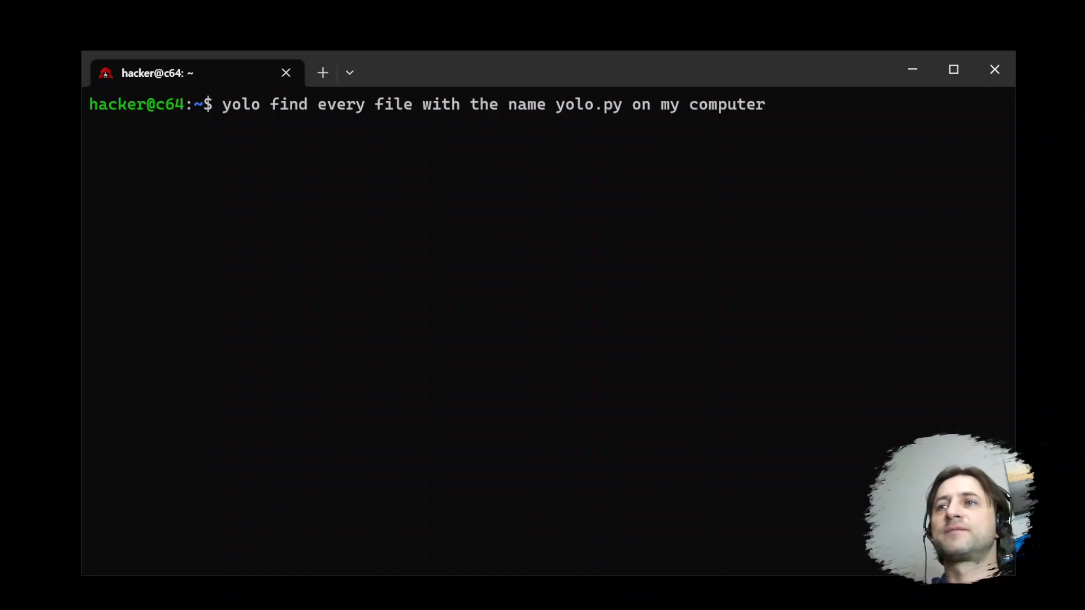
key("Enter")
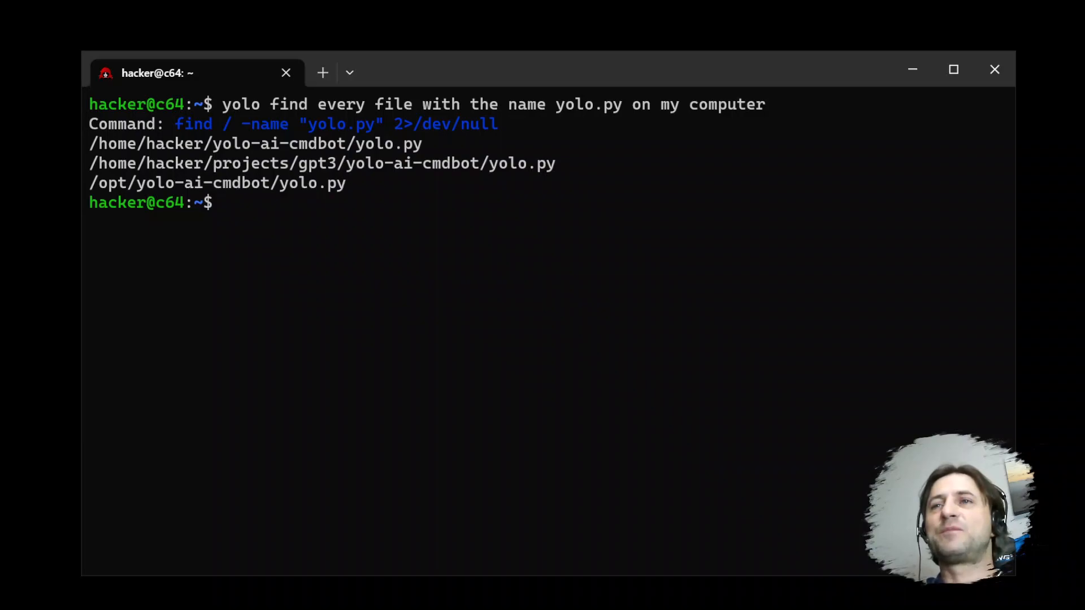
mouse_move(515, 333)
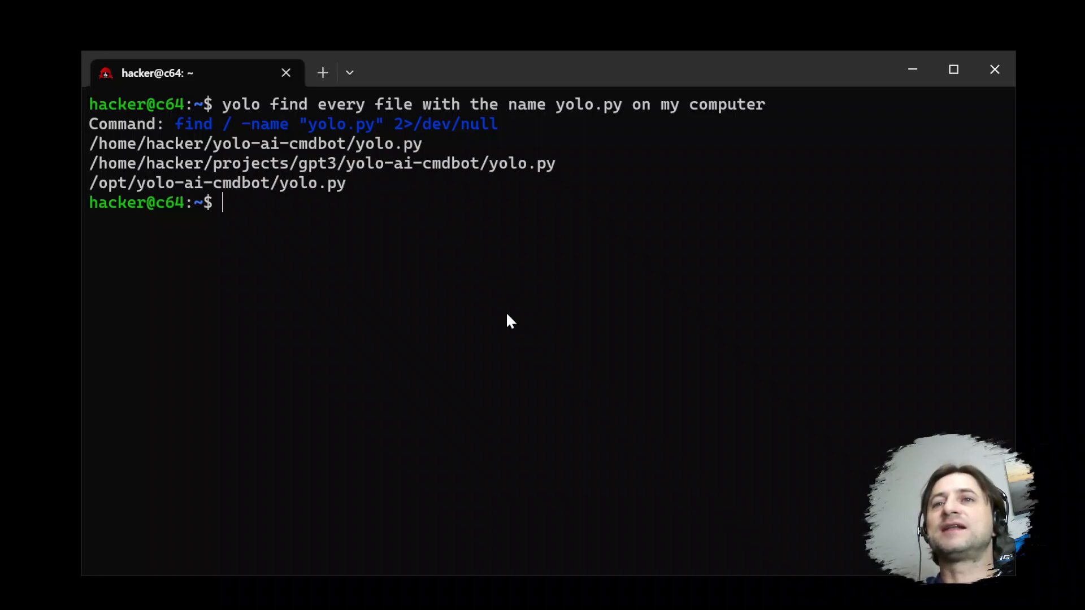
type("clear")
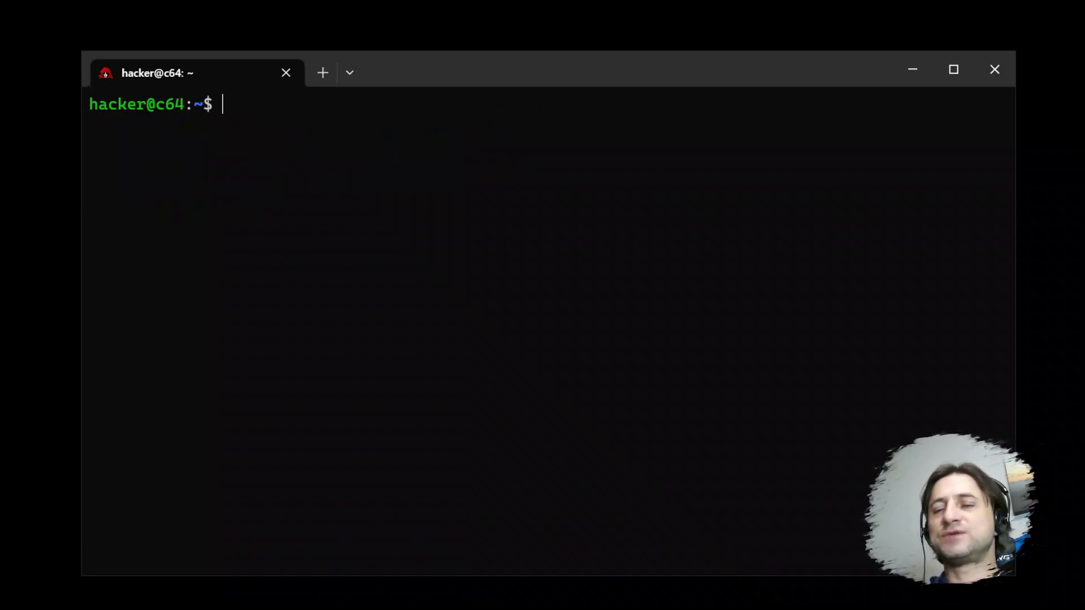
Have yolo create users.txt with ten random 10–20 character user names.
type("yolo")
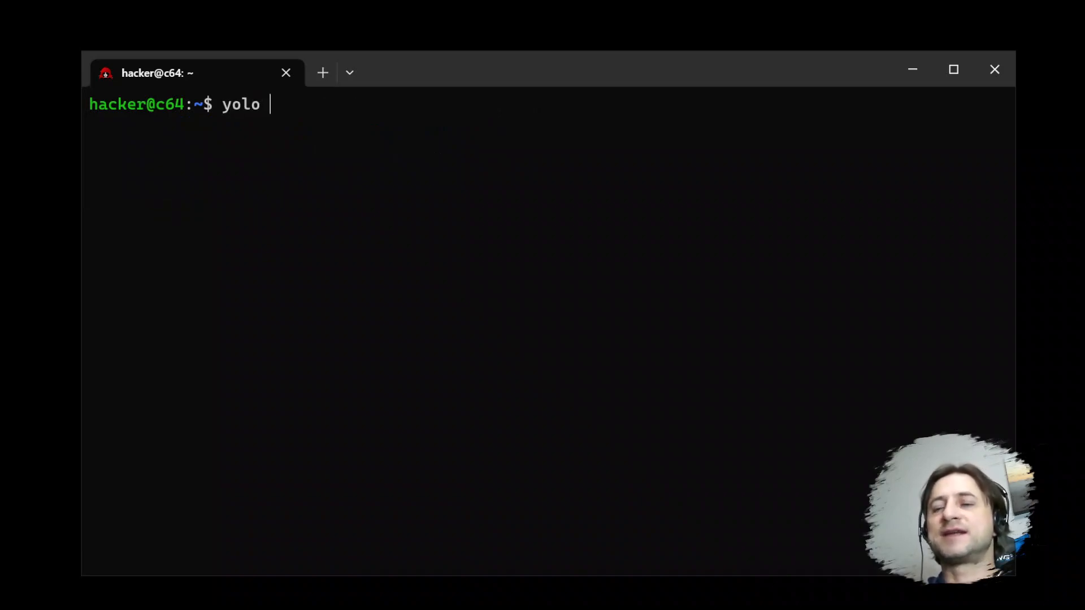
type("create a file")
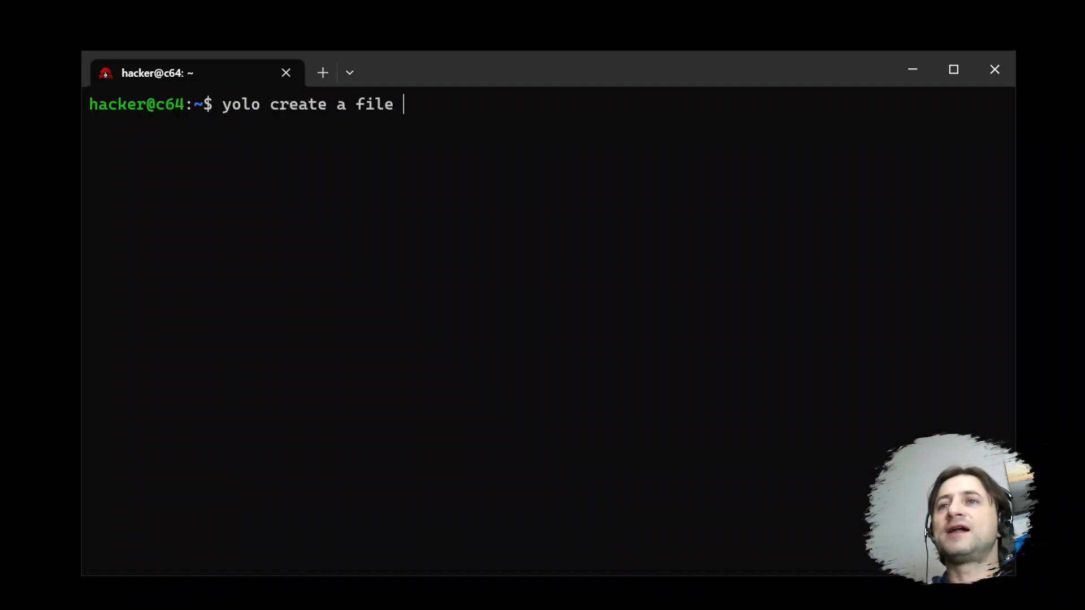
type("with then")
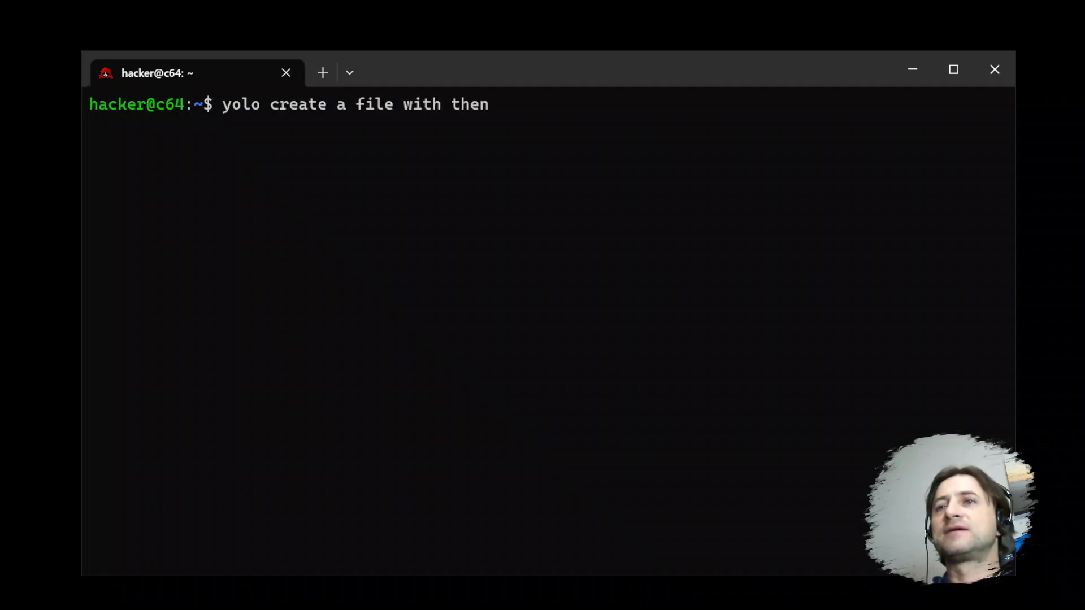
type("10 random u")
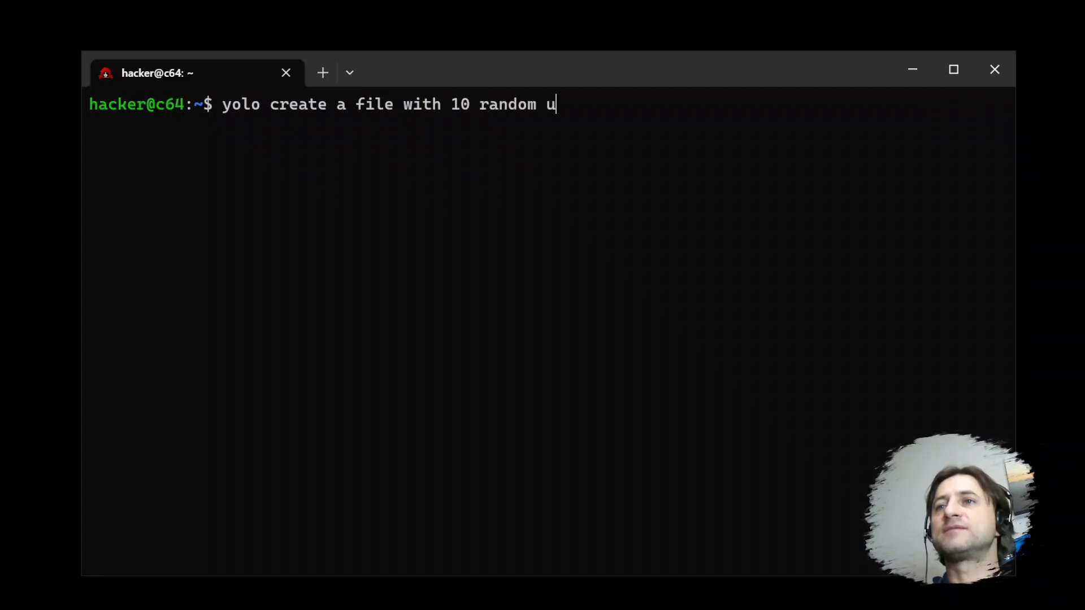
type("names")
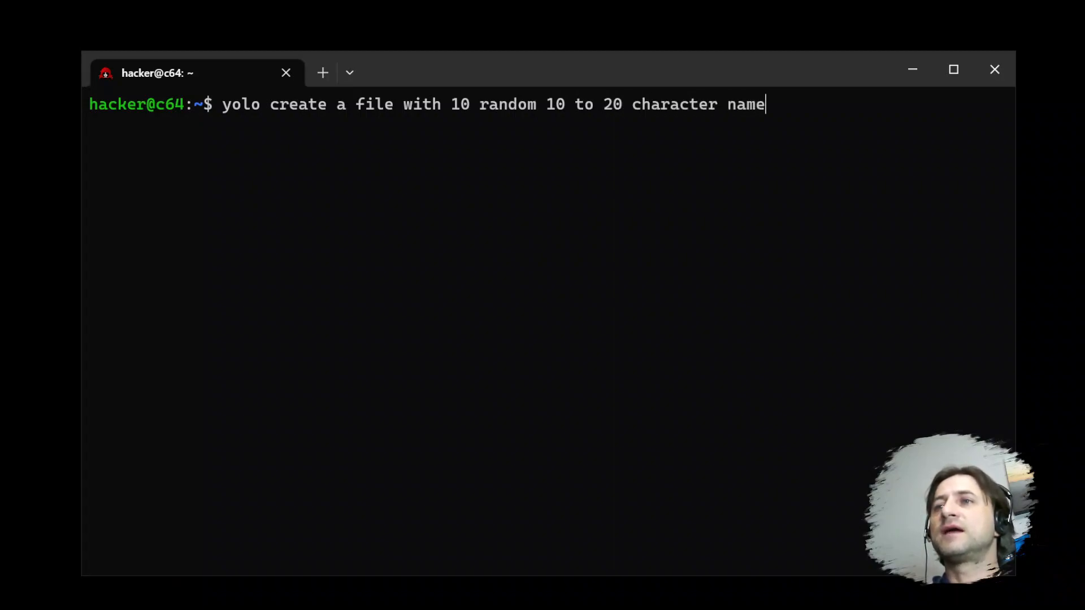
type("s and")
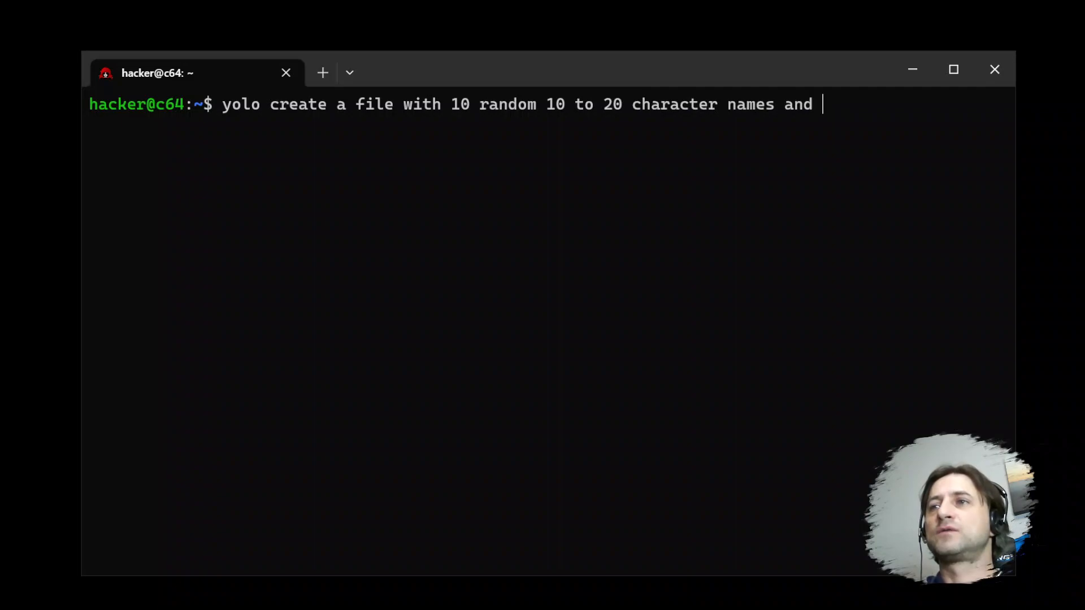
type("store them in use")
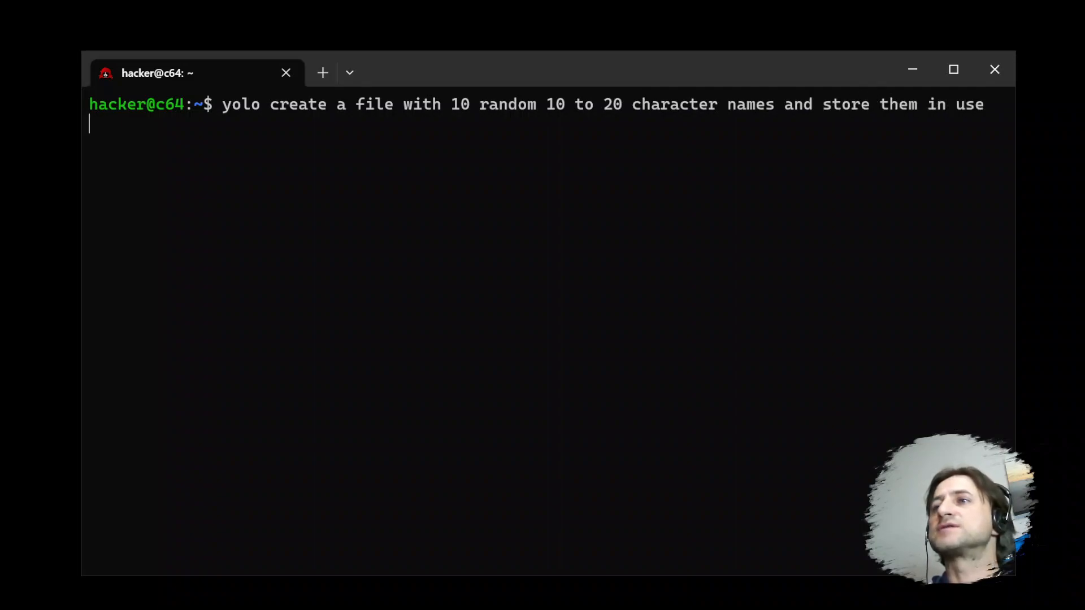
type("rs.txt")
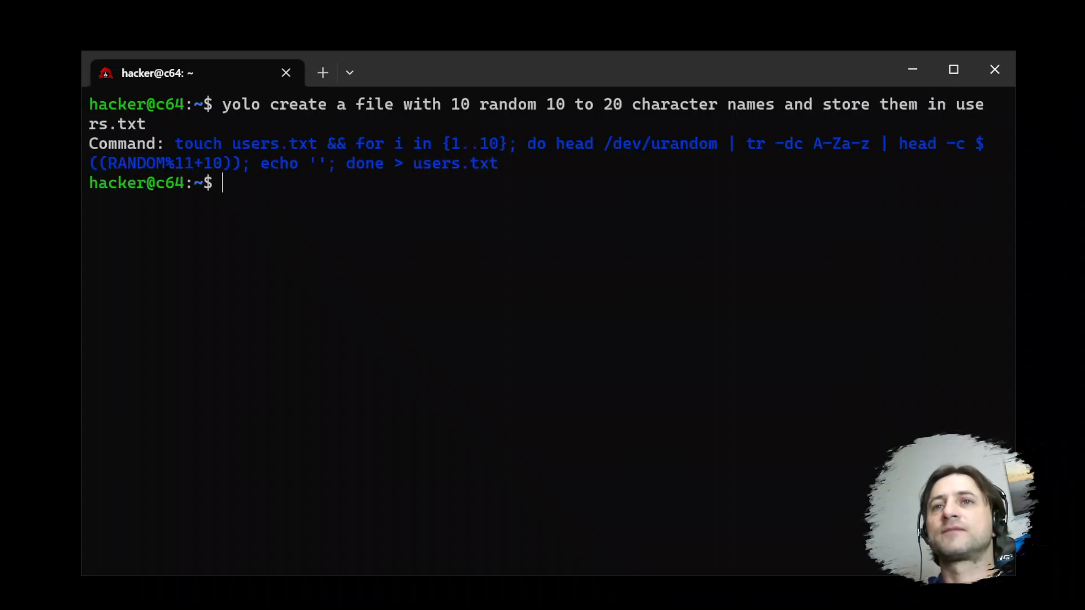
Ask yolo to show the contents of users.txt.
type("yolo show")
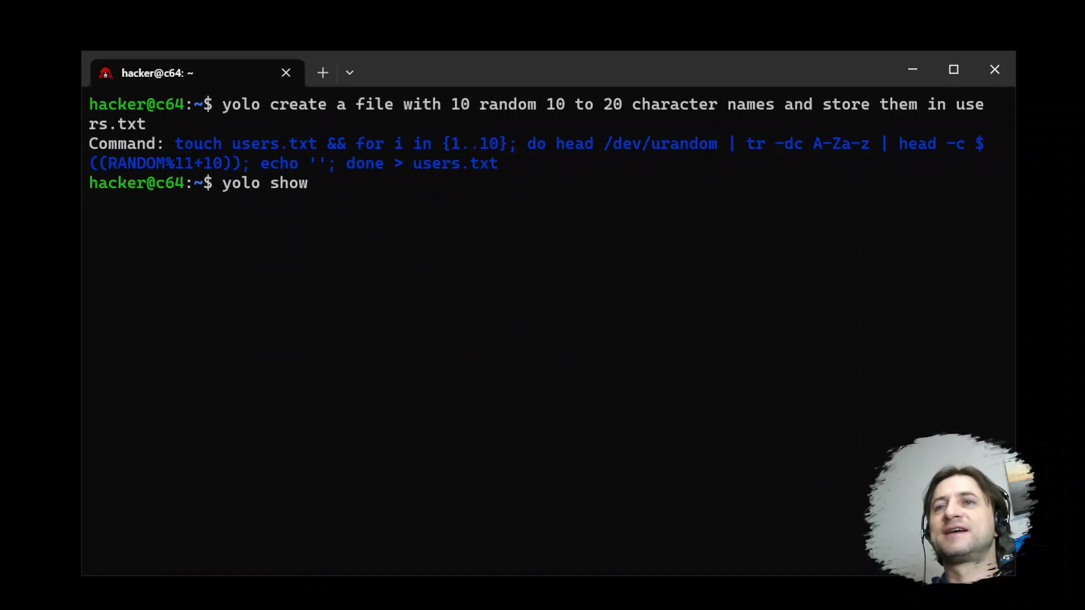
type("me the file")
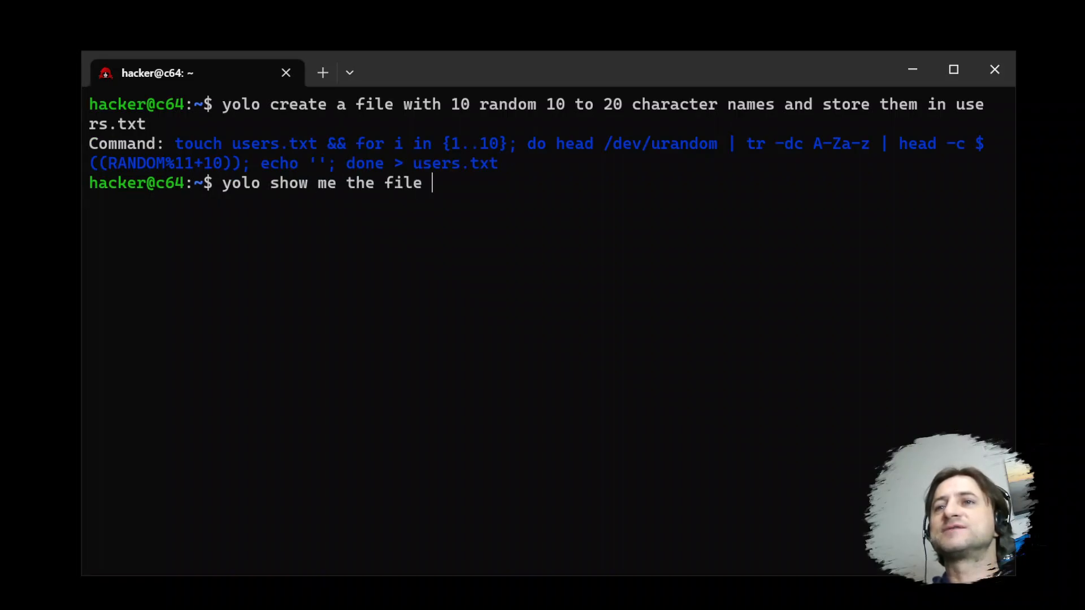
type("users.txt")
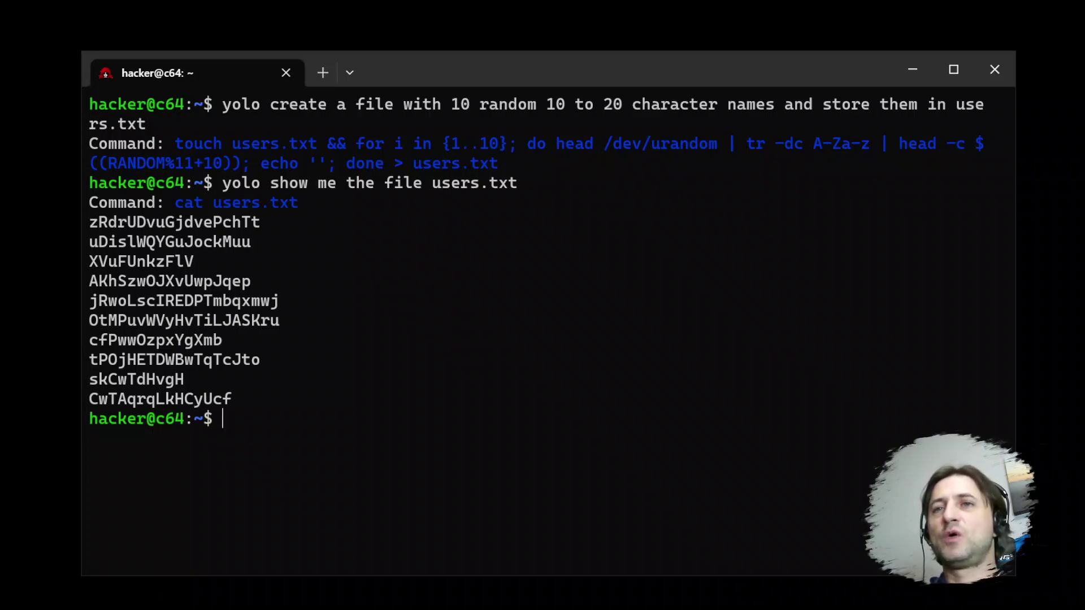
type("yolo append")
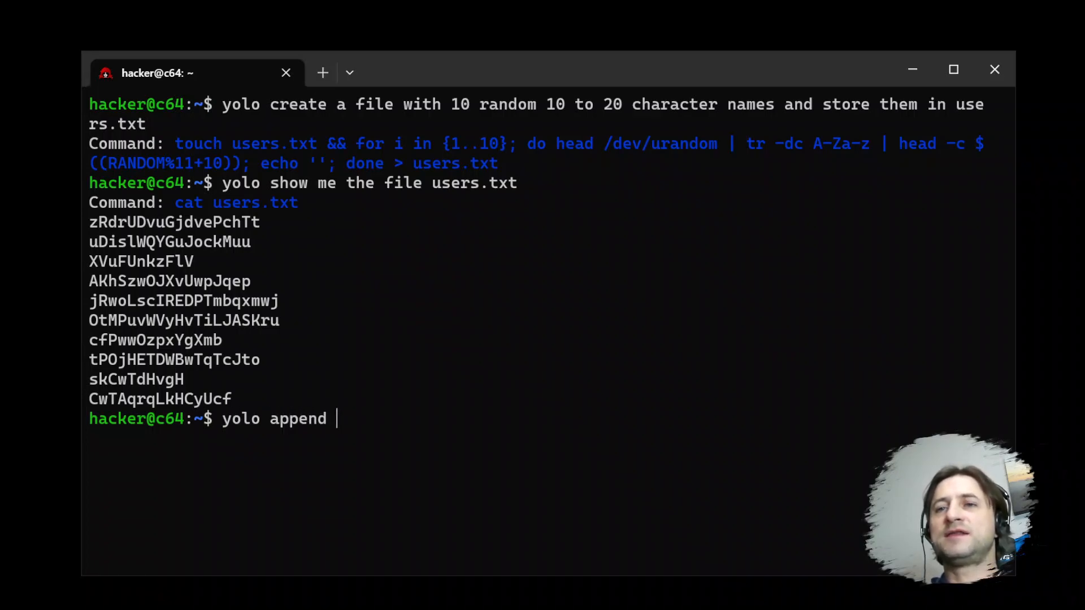
type("t")
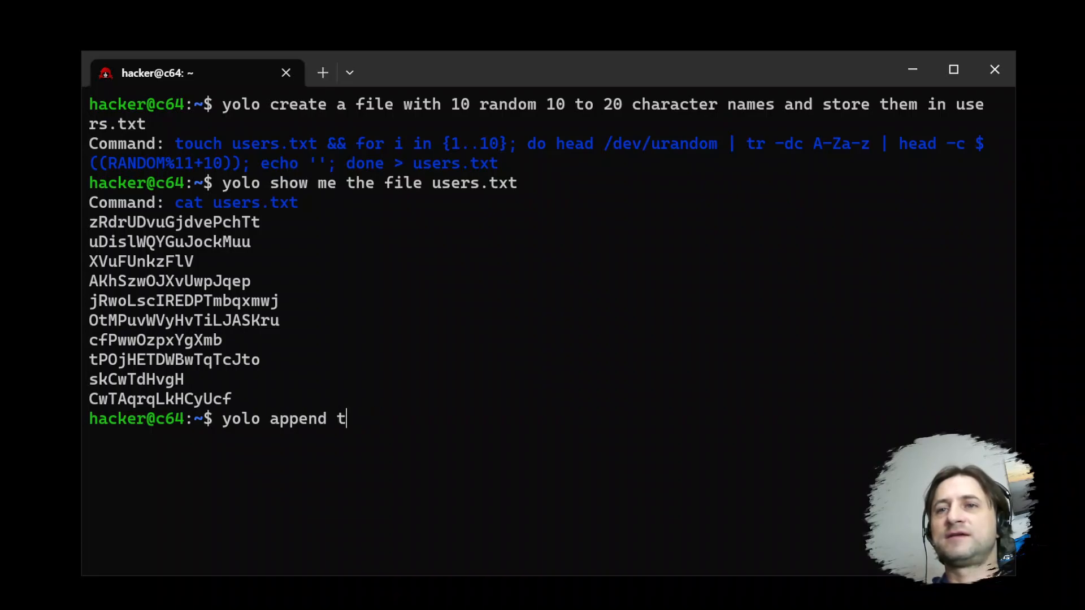
type("@example.org to each")
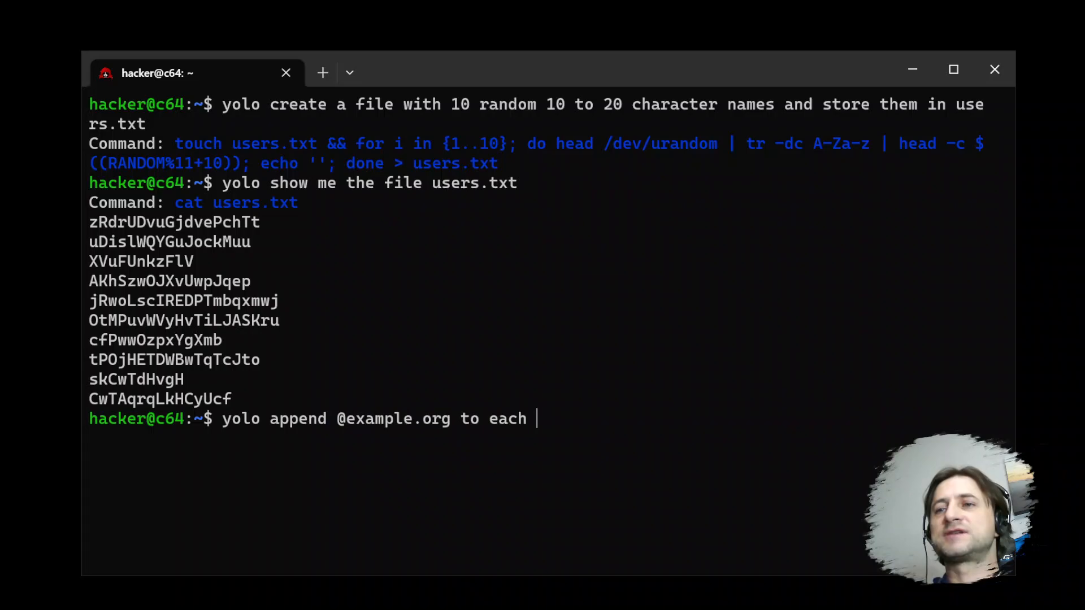
type("line in users.txt")
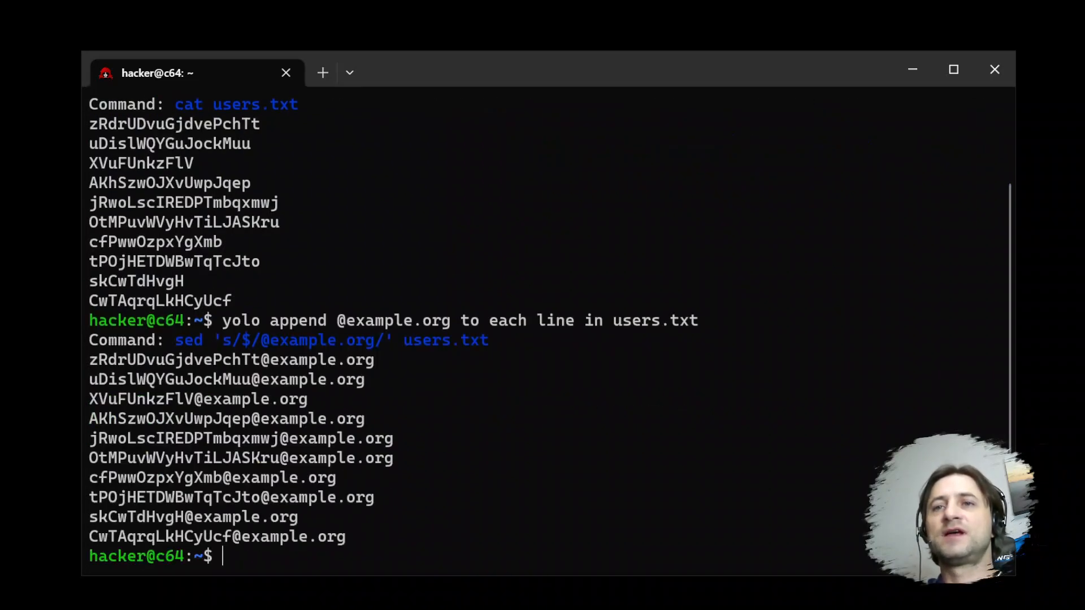
type("yolo append @example.org to each line in users.txt and sort the list")
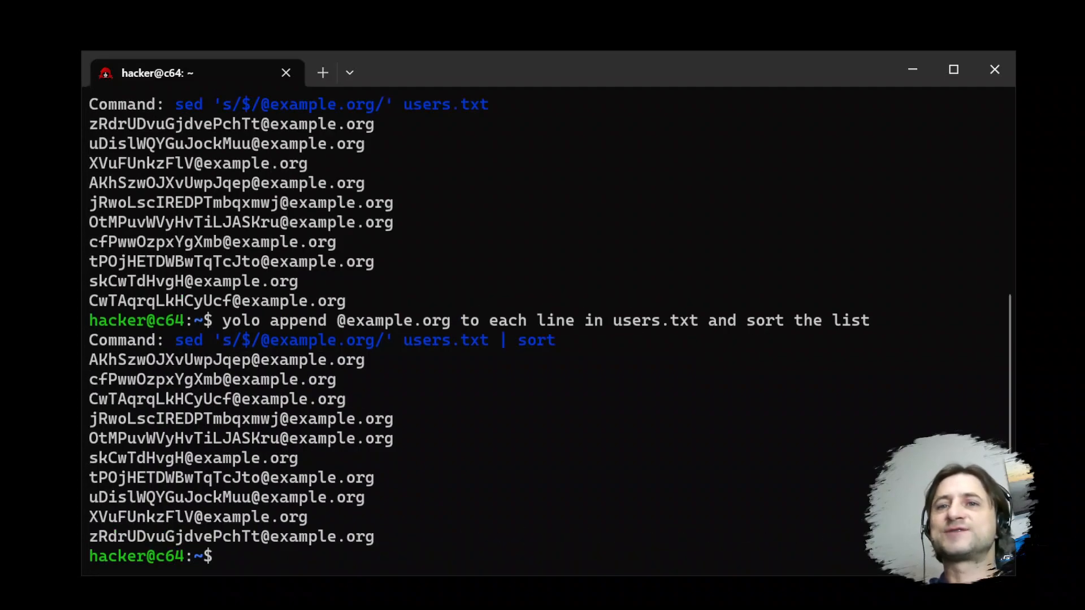
type("yolo append @example.org to each line in users.txt and sort the list")
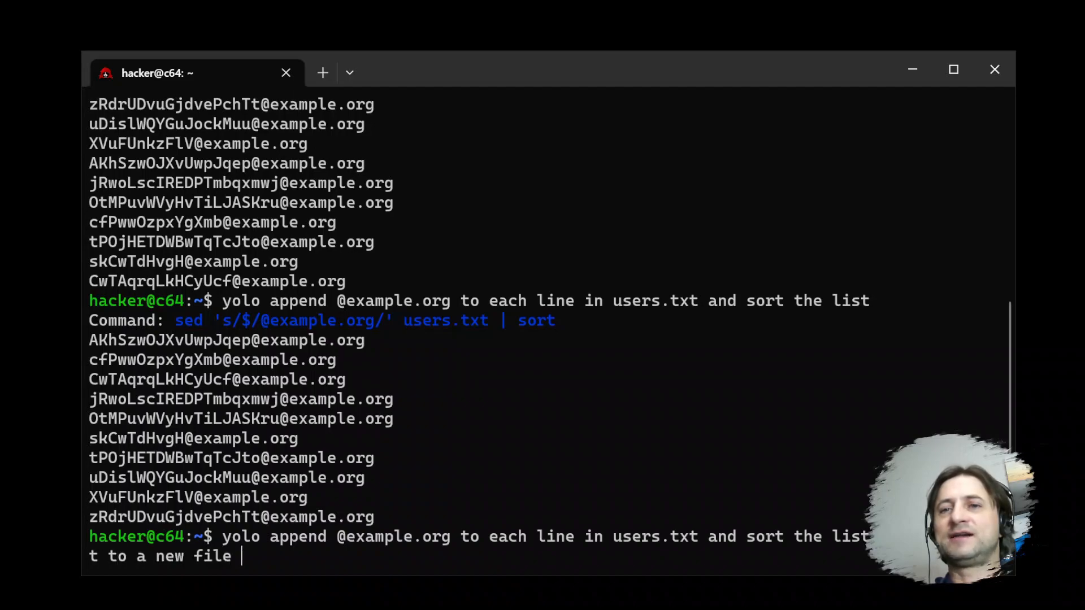
type("named emails.txt")
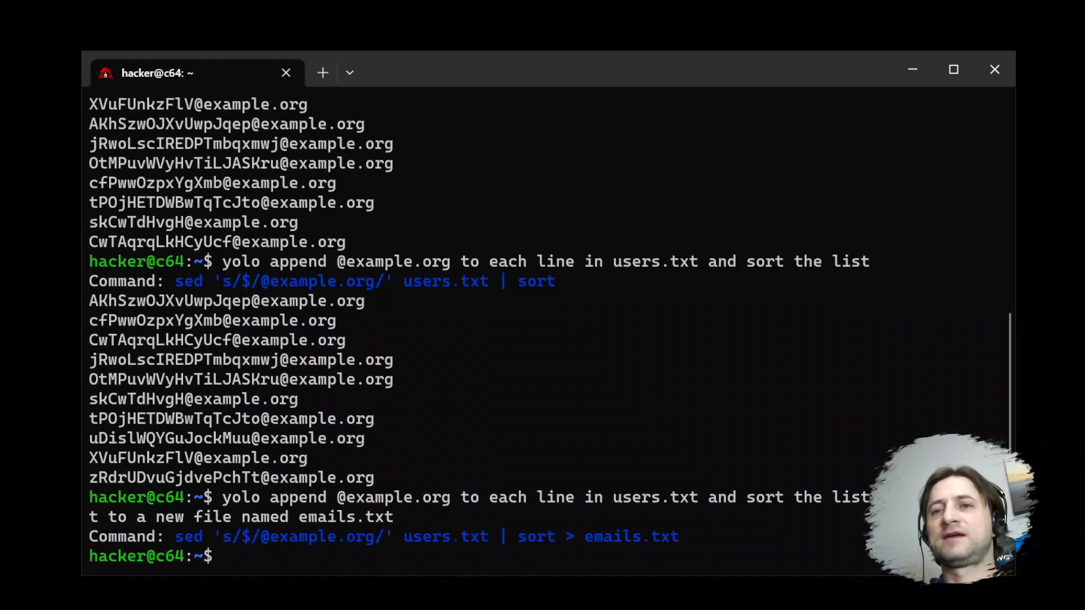
Ask yolo to show emails.txt and begin the next yolo request.
type("yolo show me emails.txt")
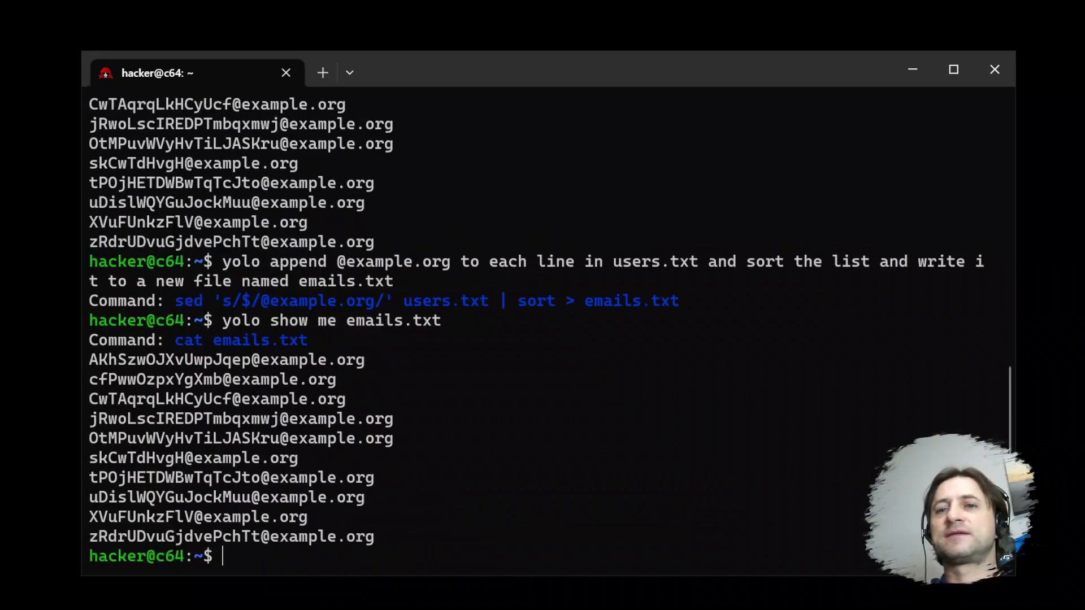
mouse_move(665, 288)
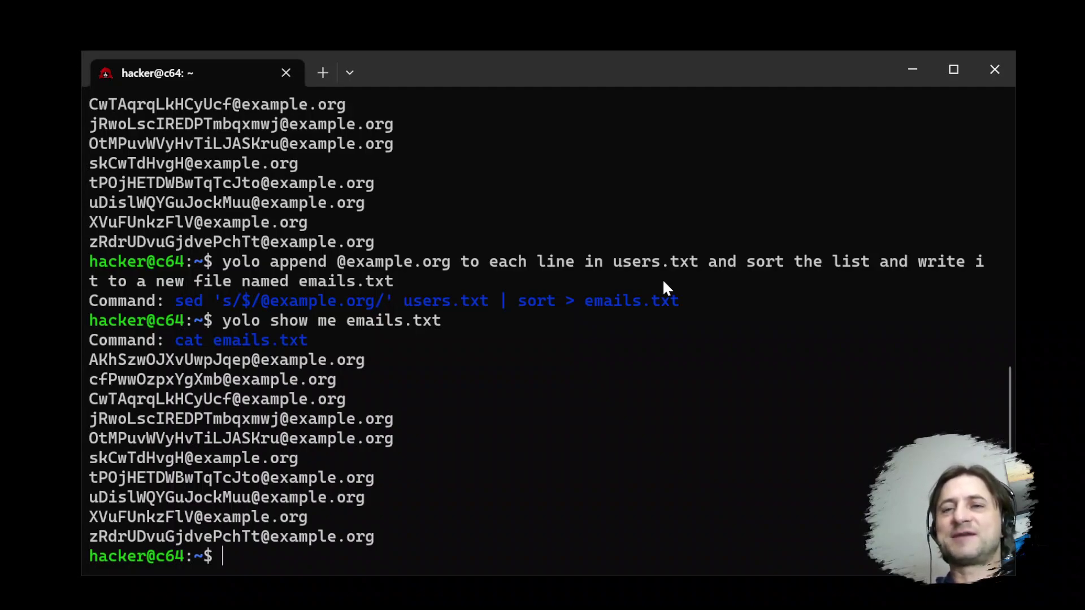
type("yolo")
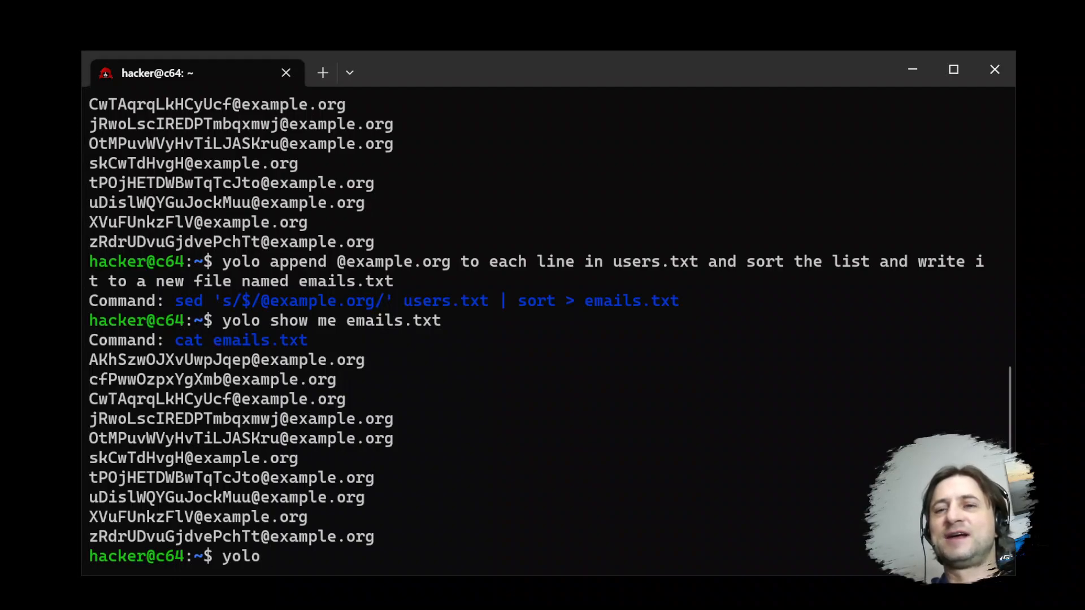
Ask yolo in German 'loesche die datei emails.txt', then clear the screen.
type("loesche die datei")
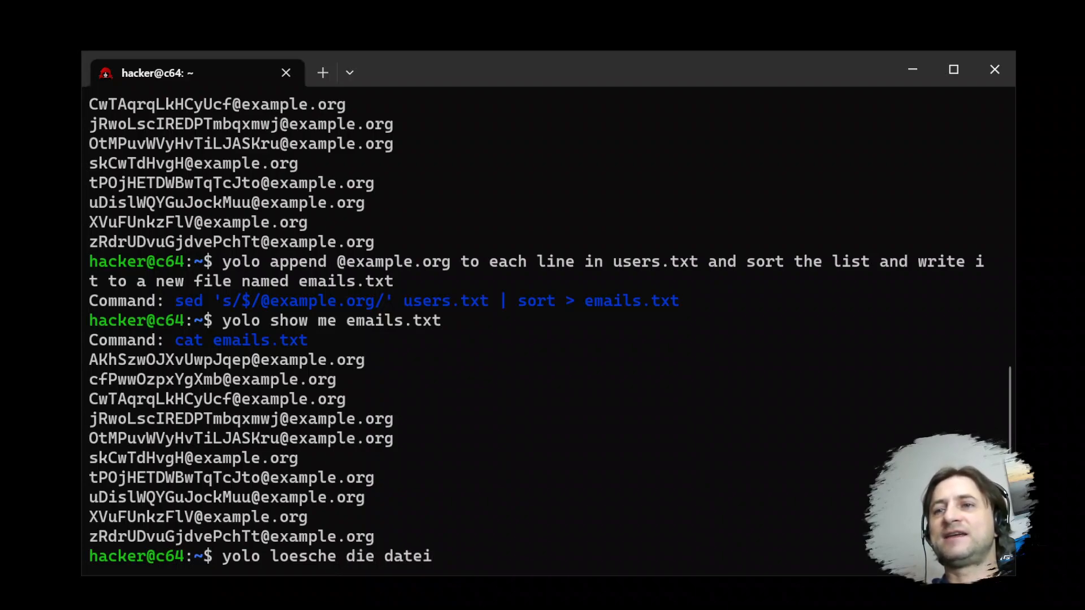
type("emails.txt")
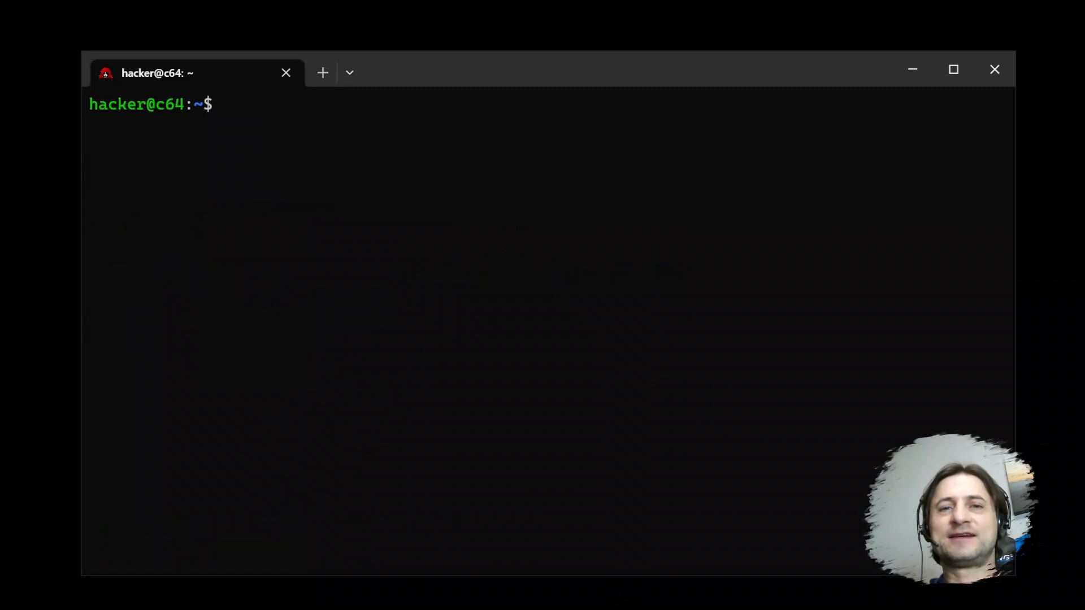
type("https:")
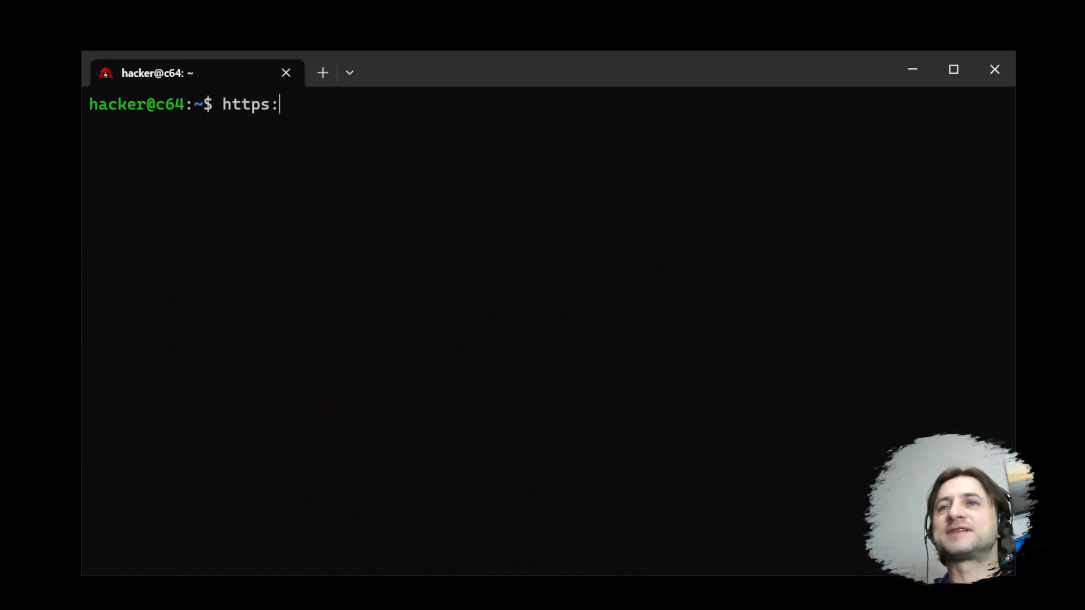
type("//github.com/wudner")
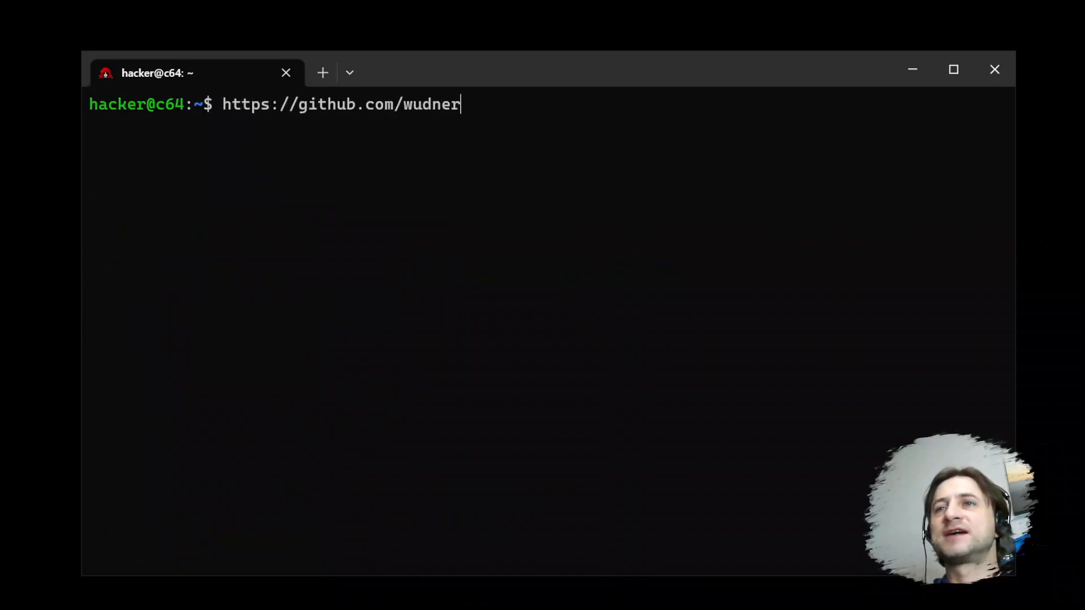
type("wunderwuzzi23/yolo-a")
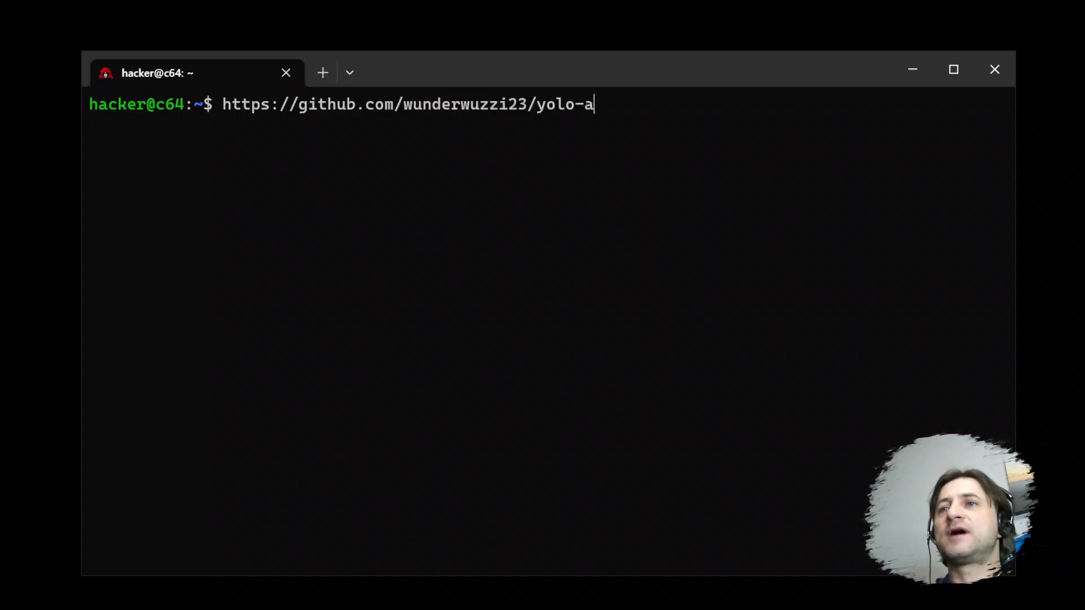
type("i-cmdbo")
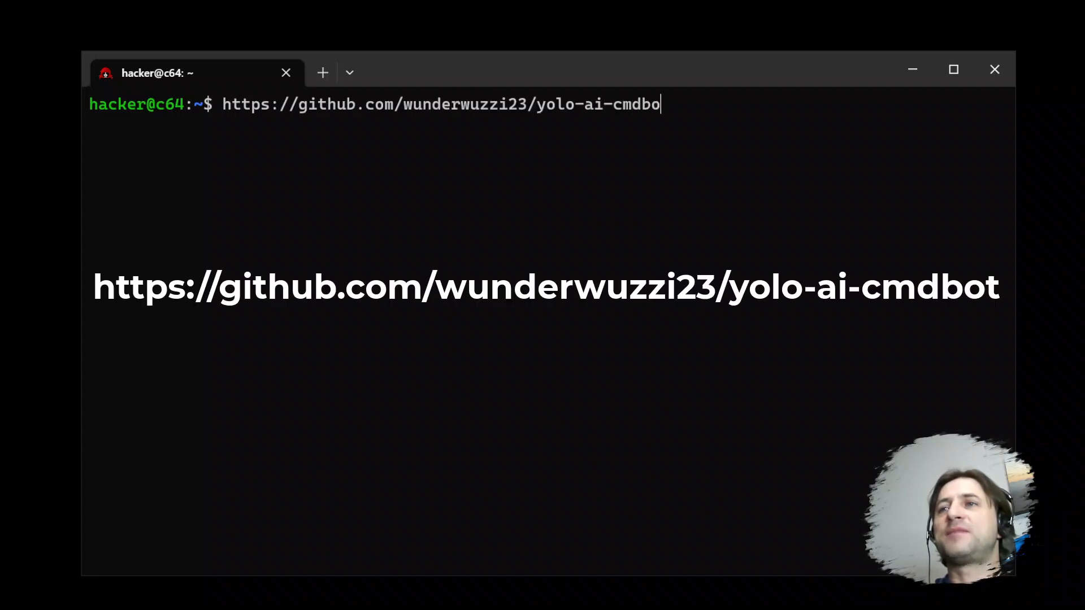